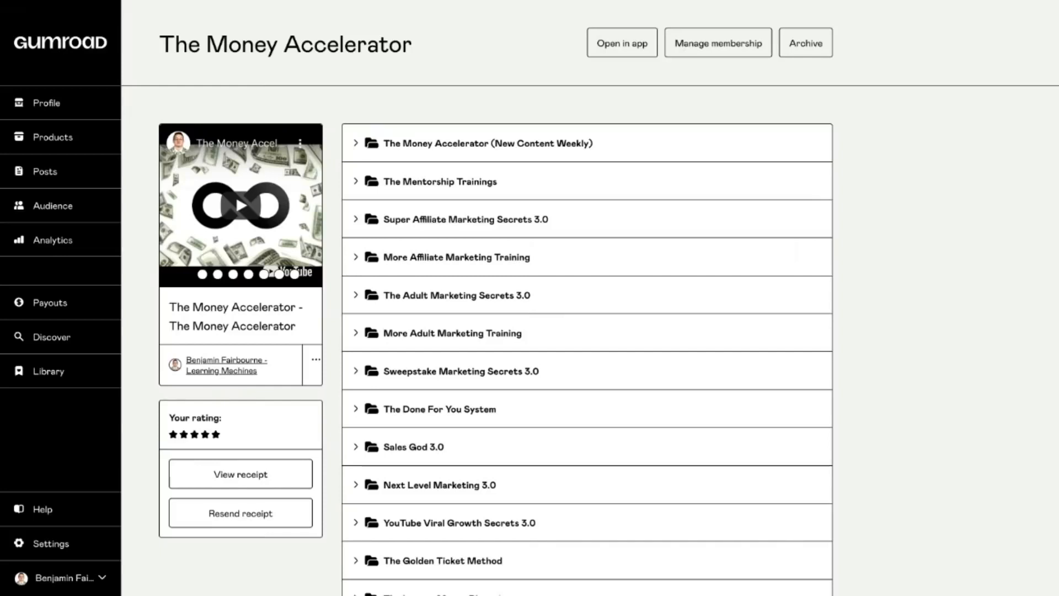
mouse_move(528, 254)
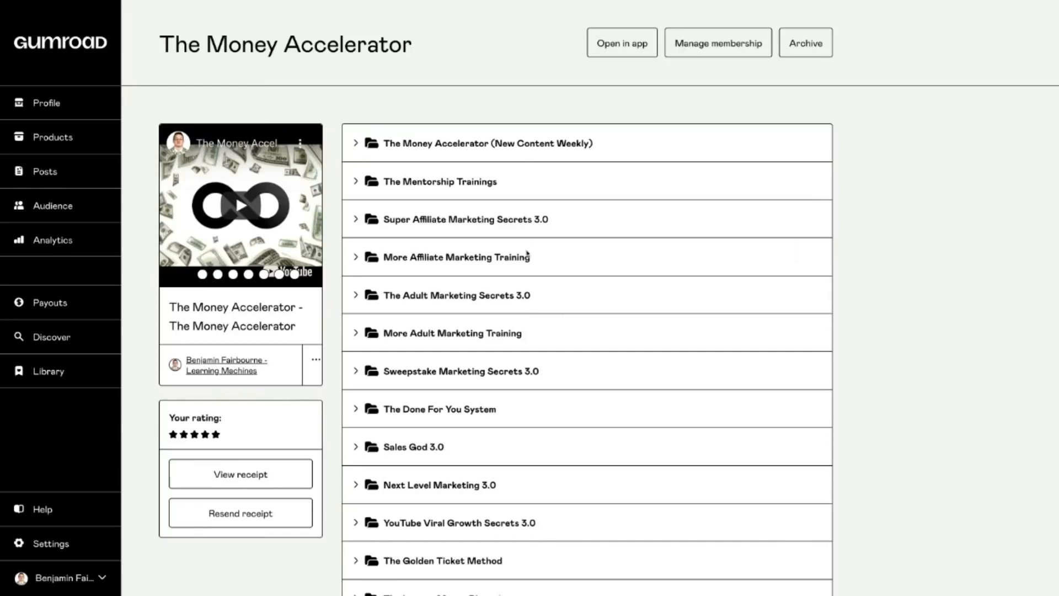
mouse_move(489, 233)
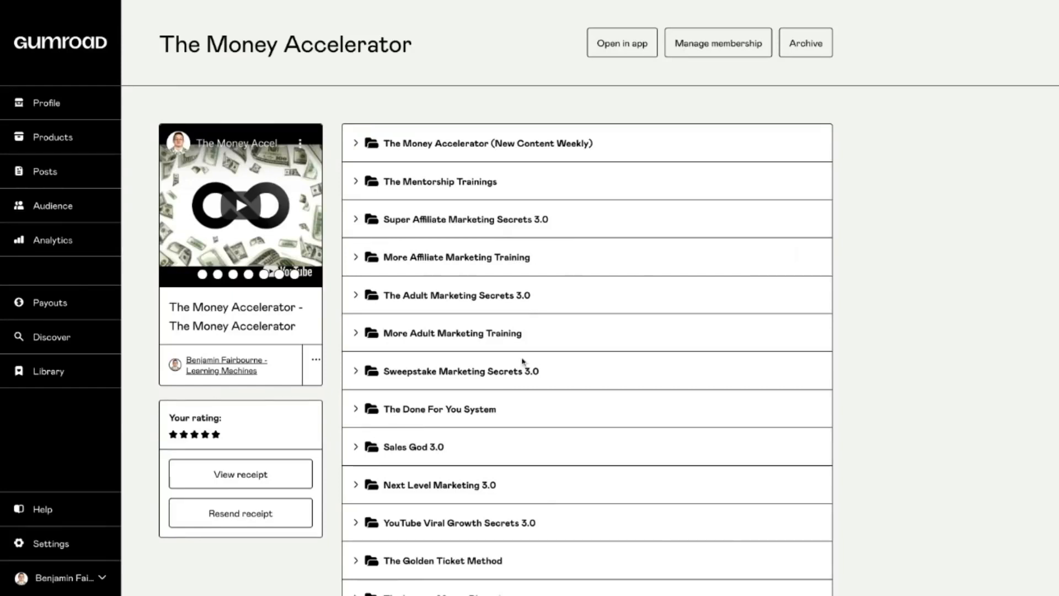
mouse_move(523, 362)
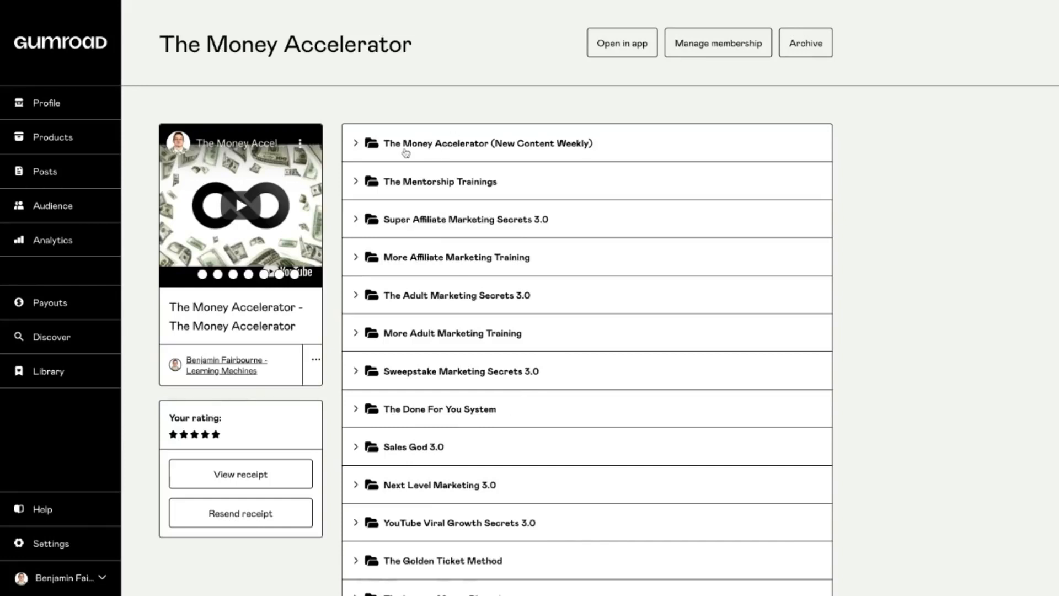
mouse_move(519, 148)
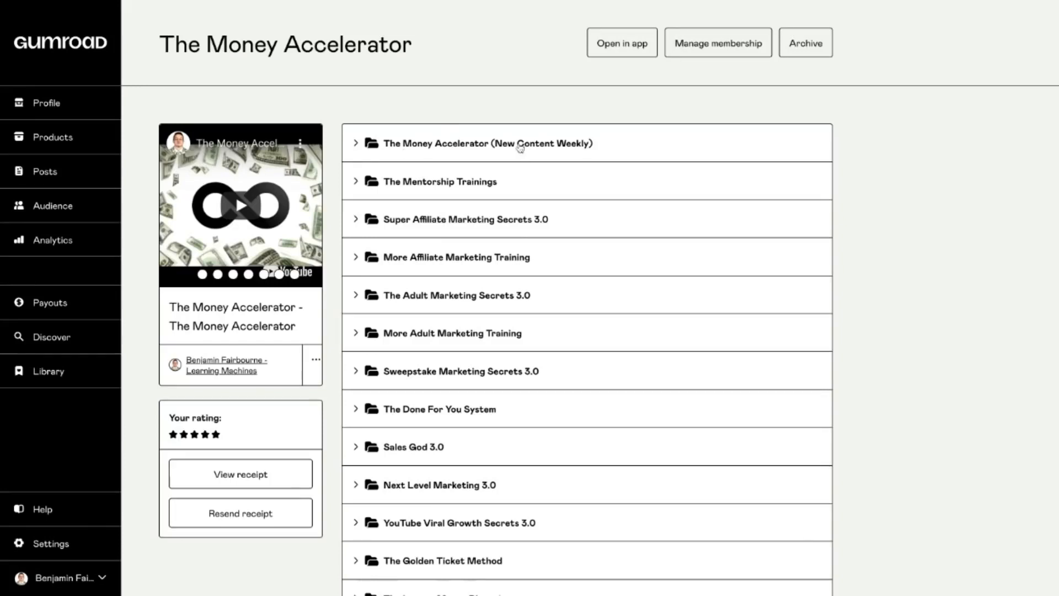
mouse_move(546, 188)
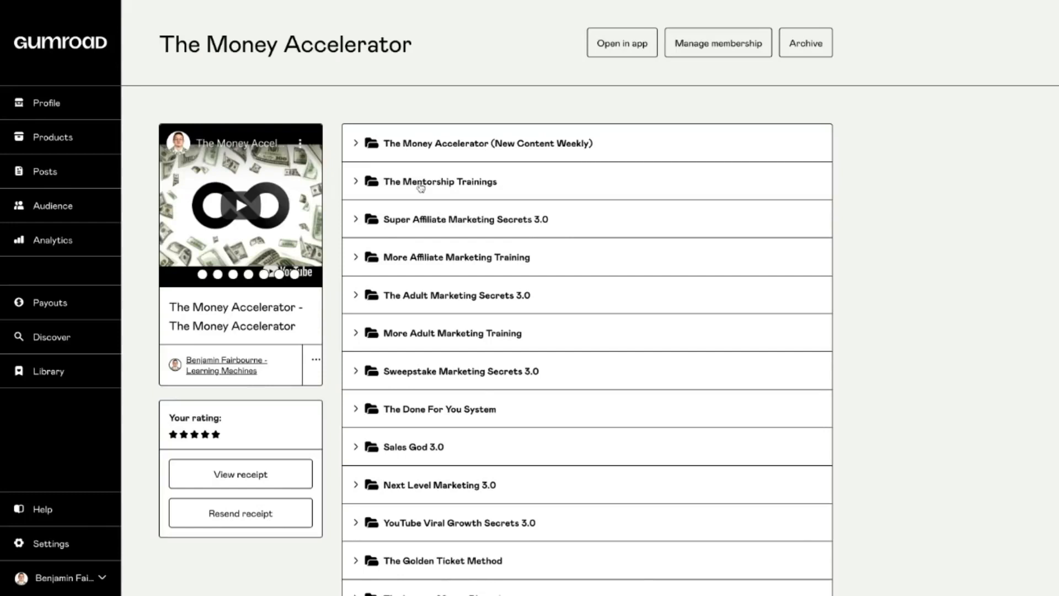
mouse_move(458, 187)
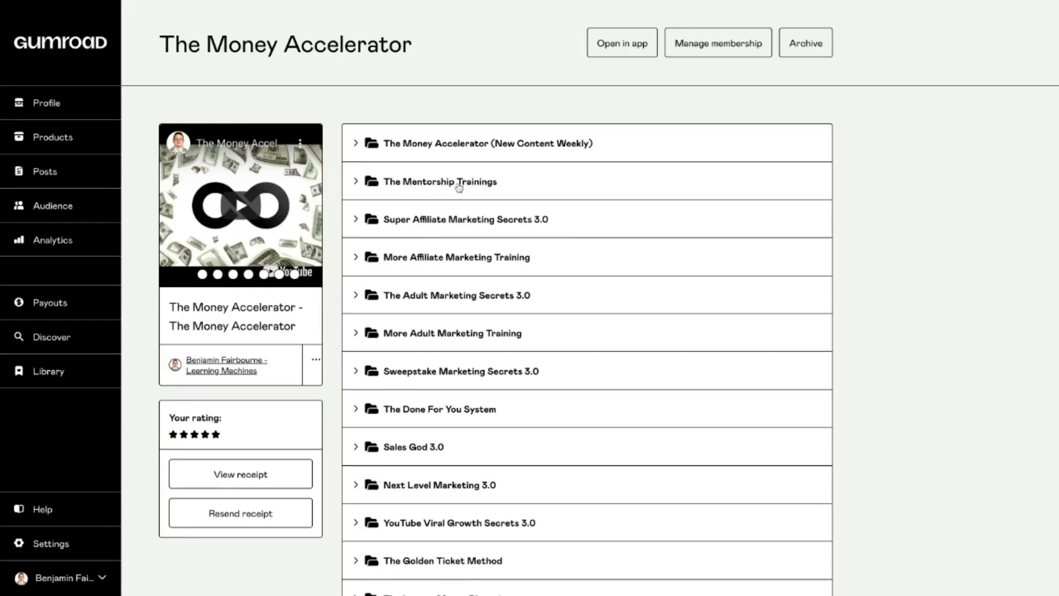
mouse_move(435, 185)
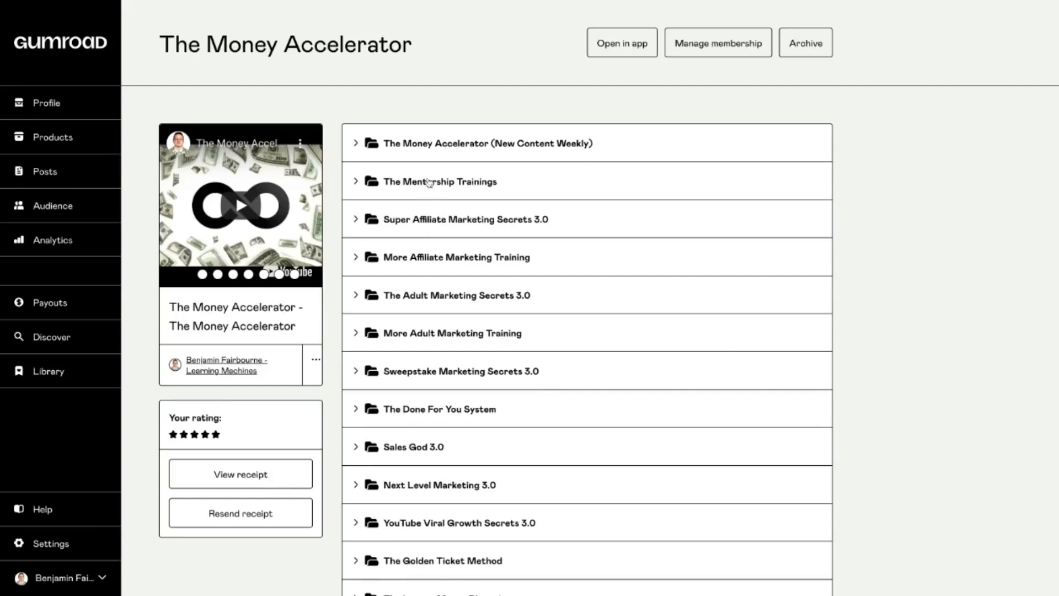
mouse_move(431, 184)
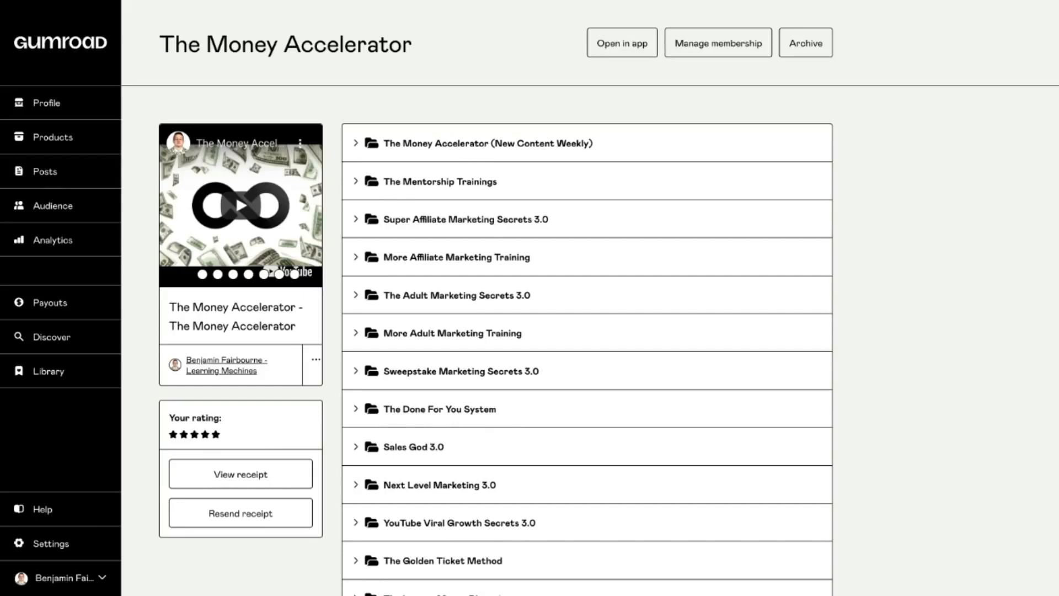
mouse_move(399, 182)
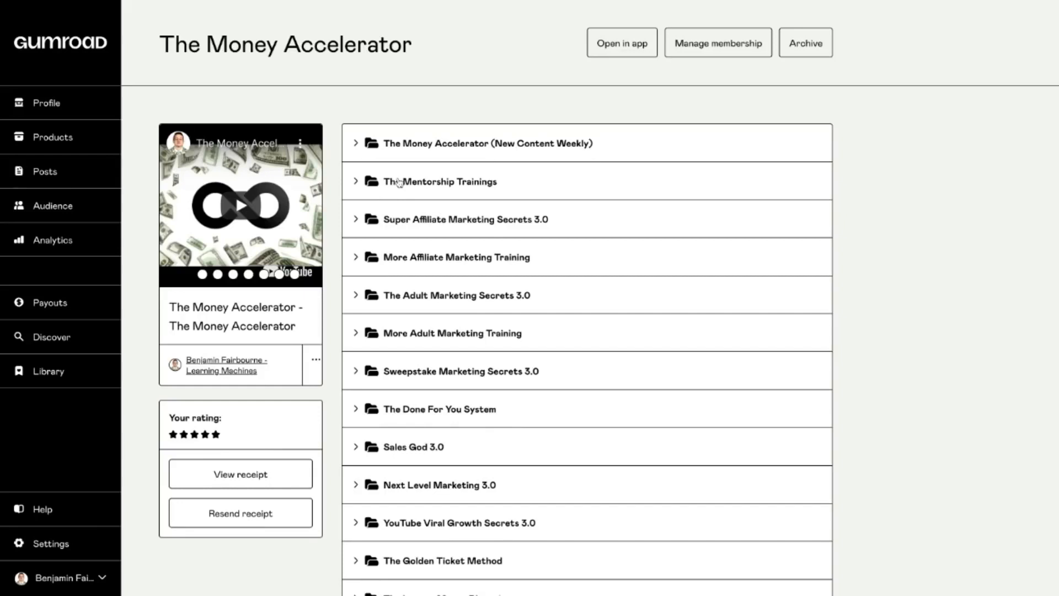
mouse_move(456, 189)
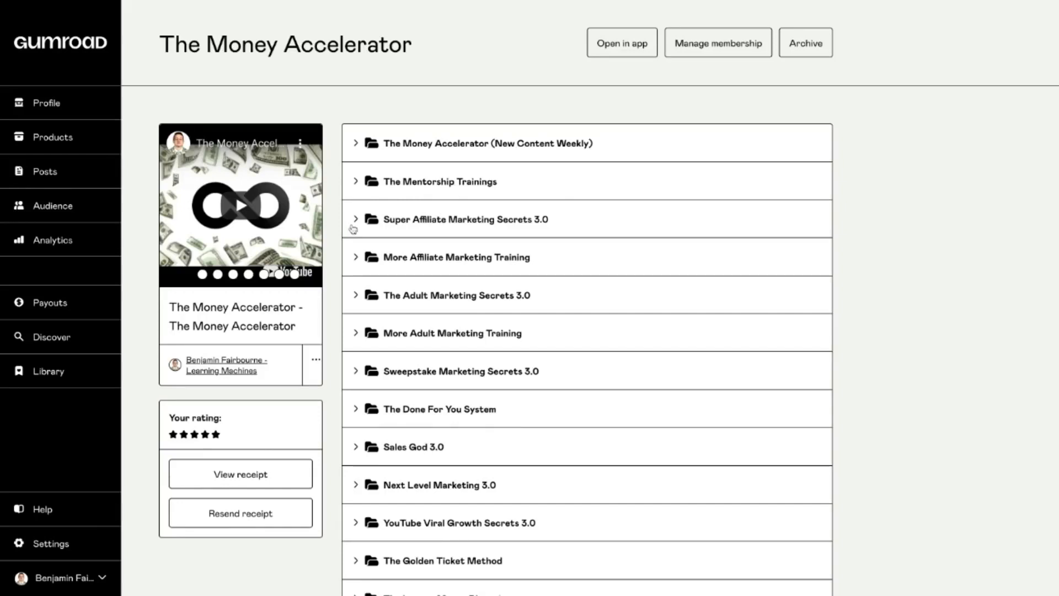
mouse_move(433, 224)
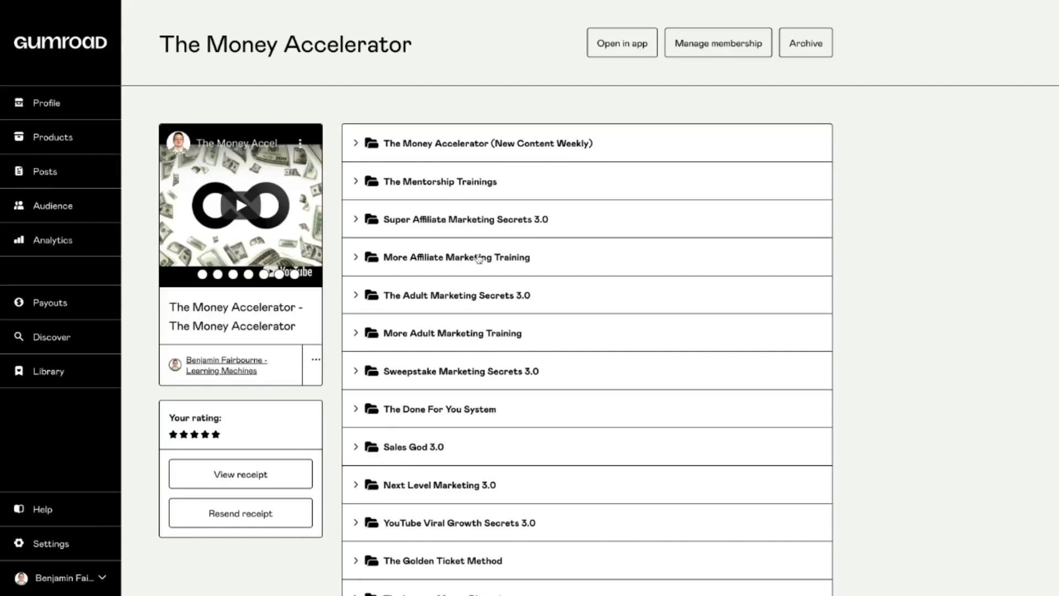
mouse_move(527, 262)
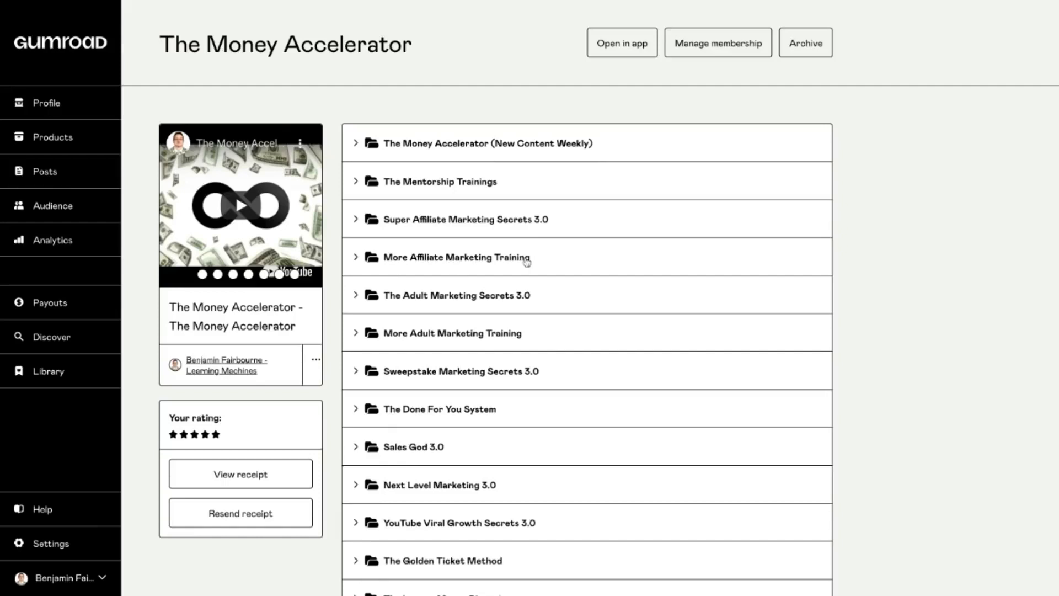
mouse_move(520, 287)
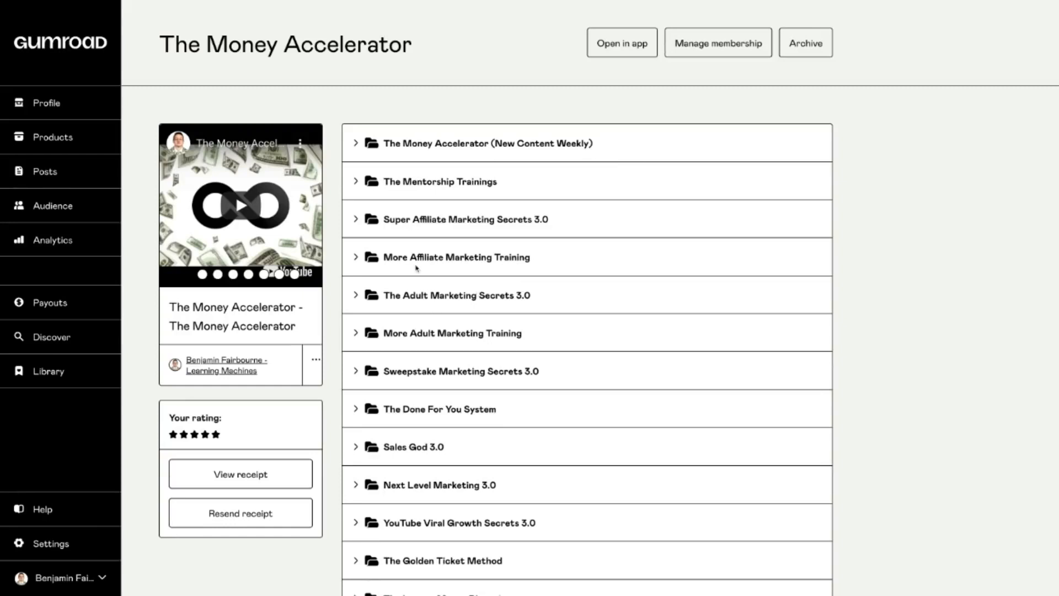
mouse_move(584, 333)
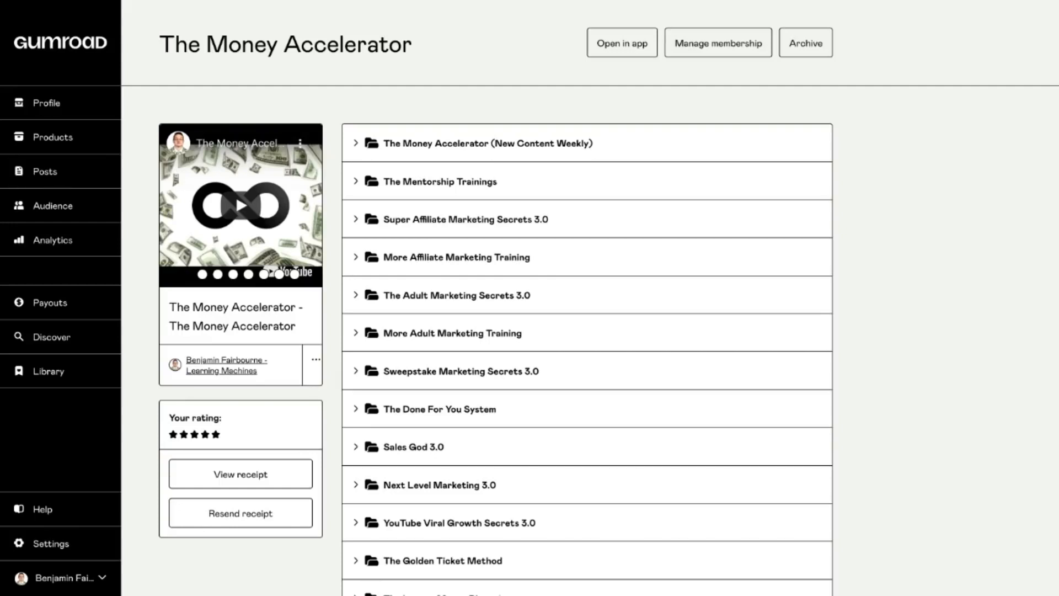
mouse_move(445, 379)
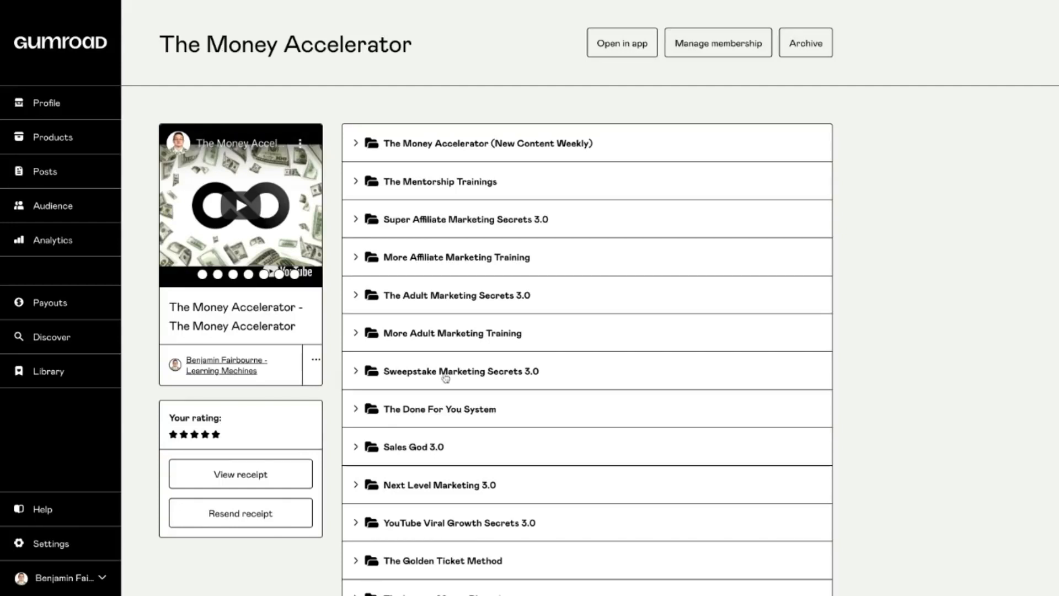
mouse_move(435, 377)
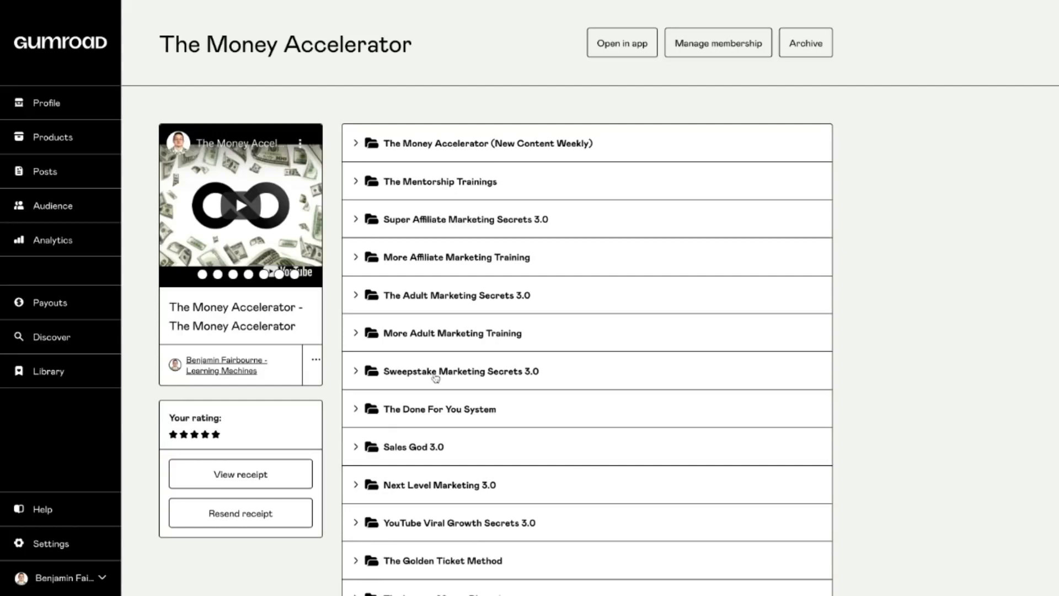
mouse_move(412, 225)
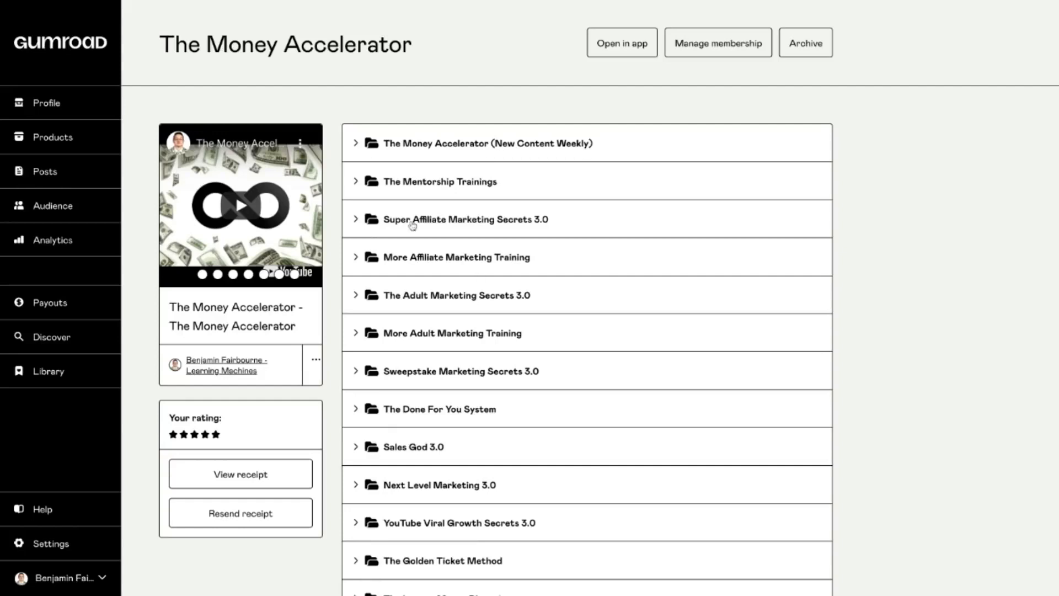
mouse_move(405, 373)
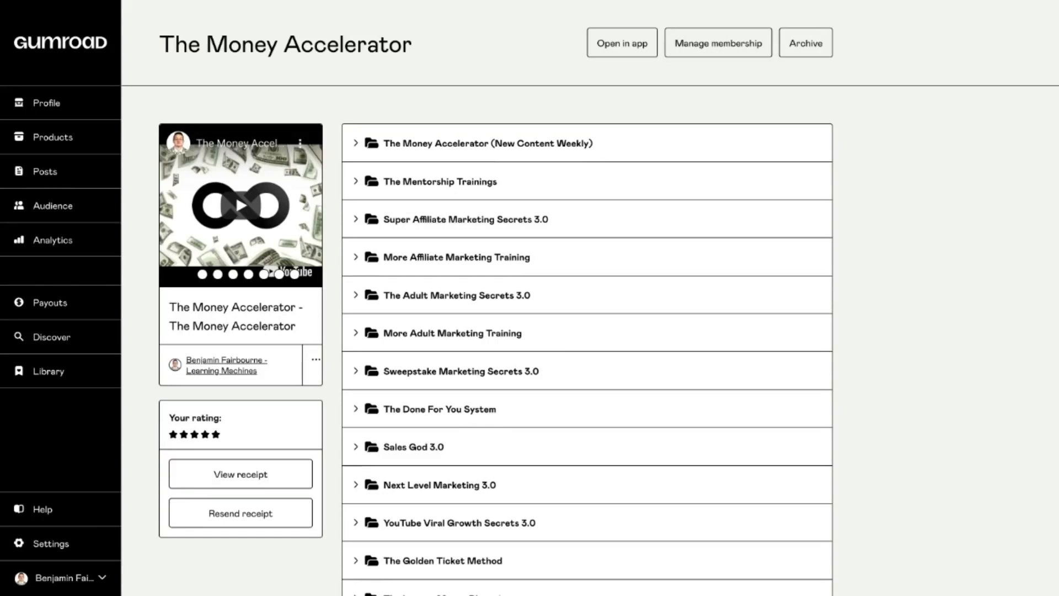
mouse_move(503, 371)
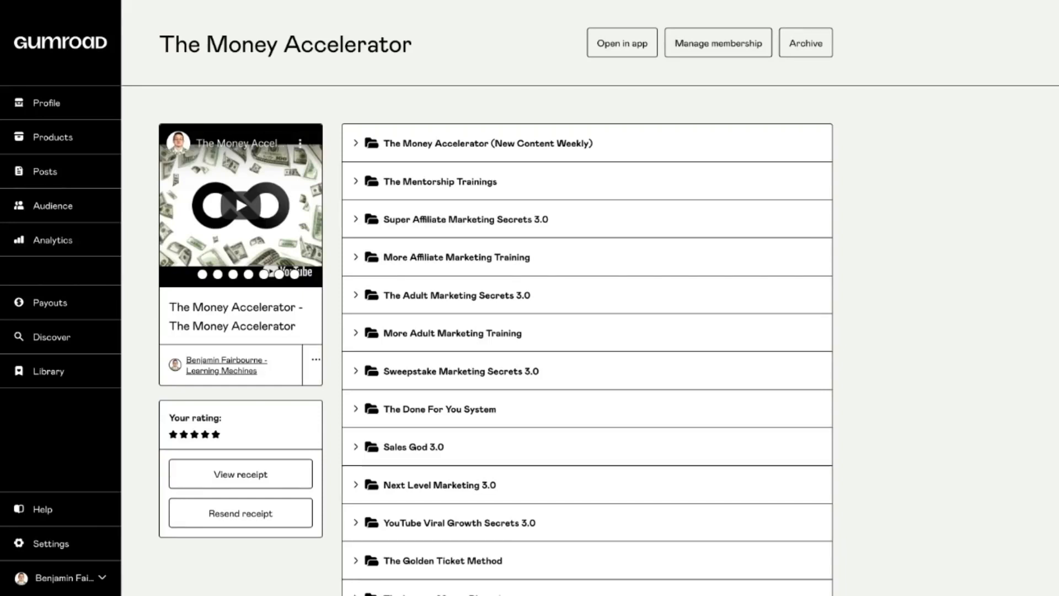
mouse_move(432, 216)
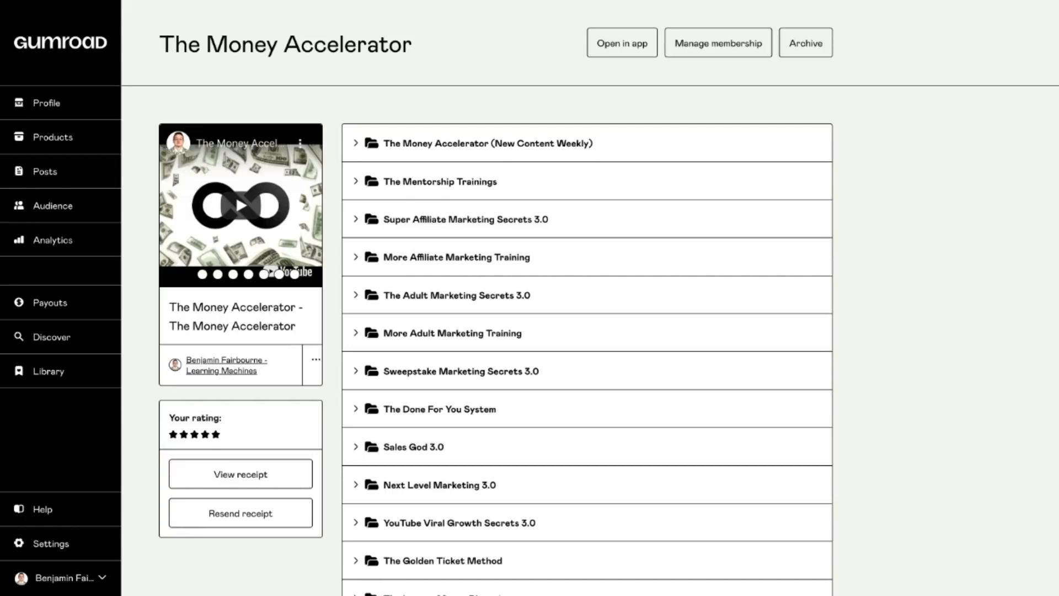
scroll("down", 3)
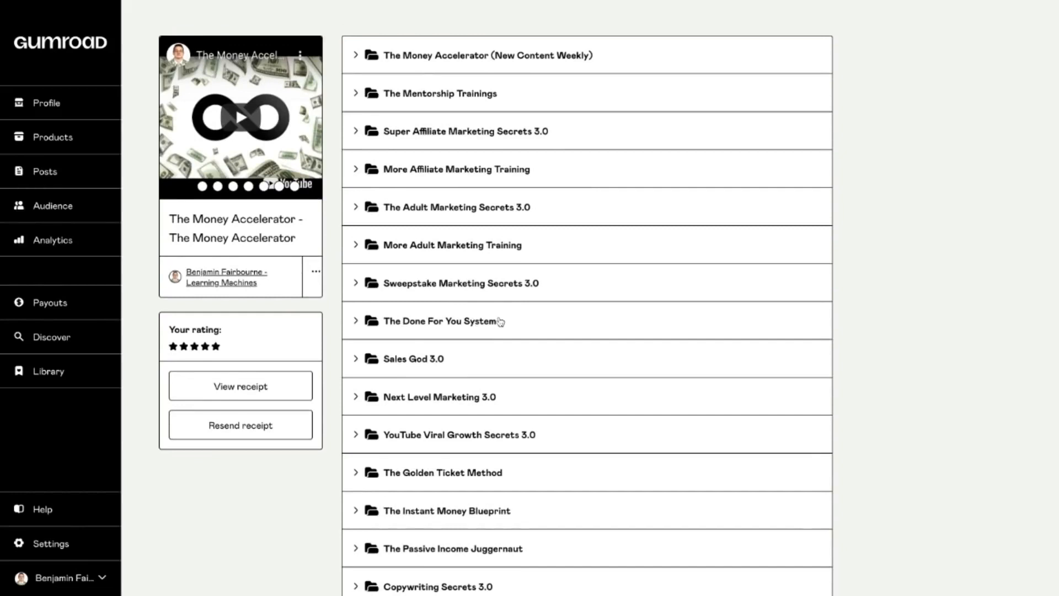
mouse_move(500, 321)
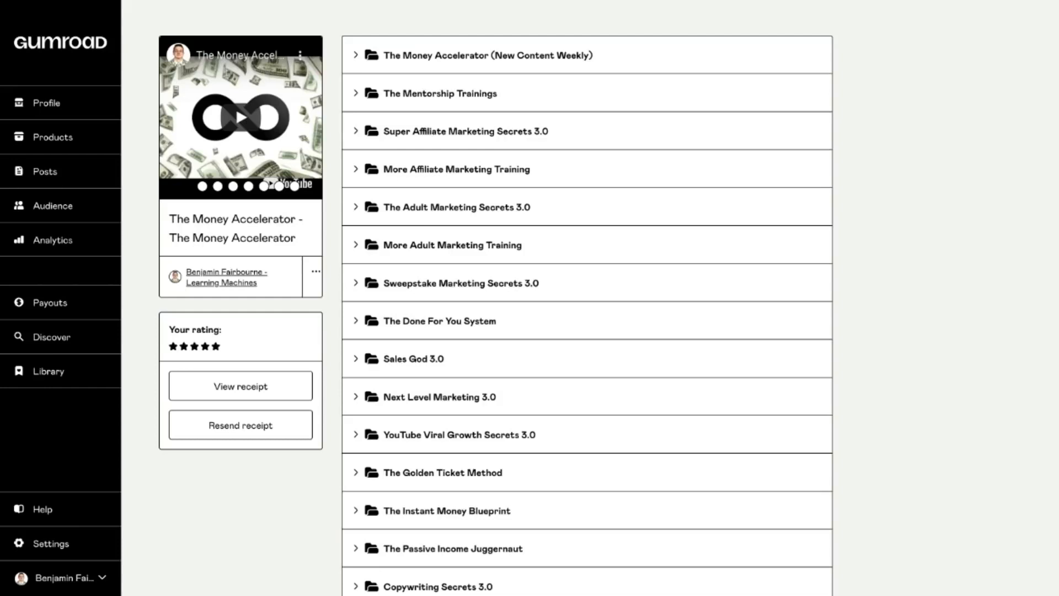
mouse_move(473, 323)
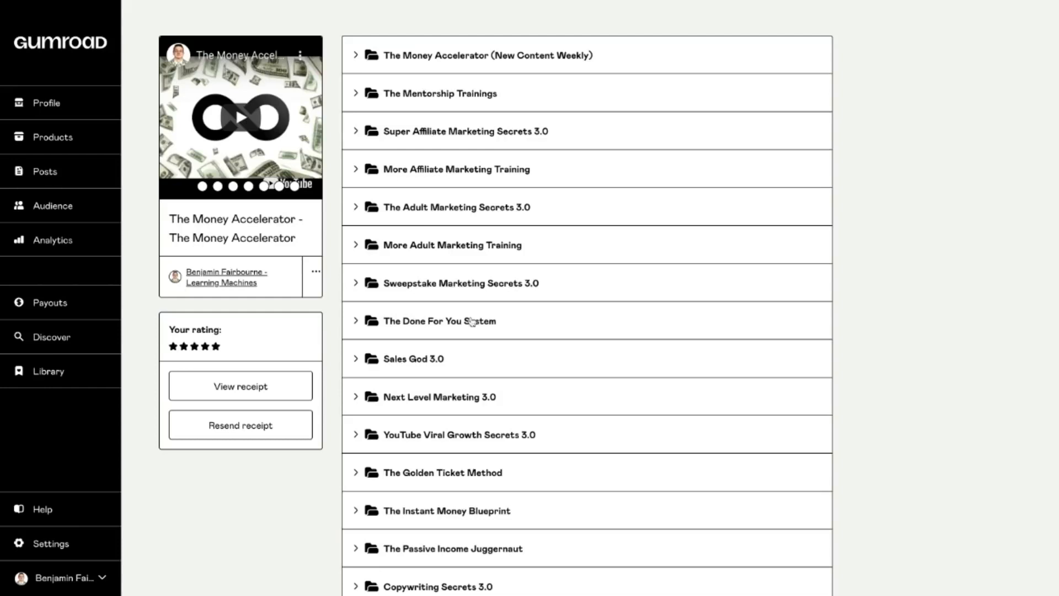
mouse_move(411, 333)
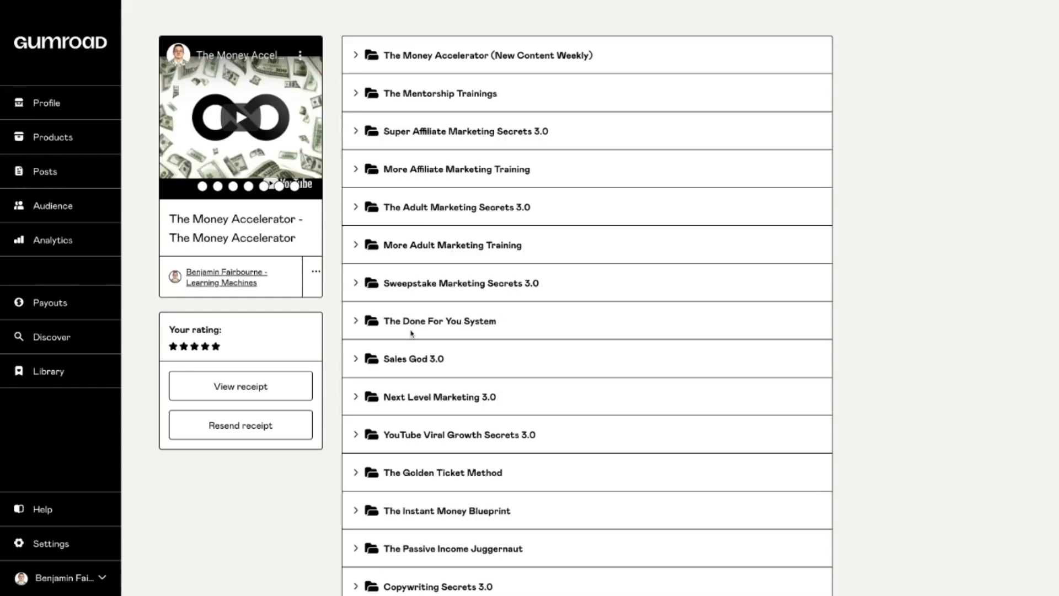
mouse_move(496, 324)
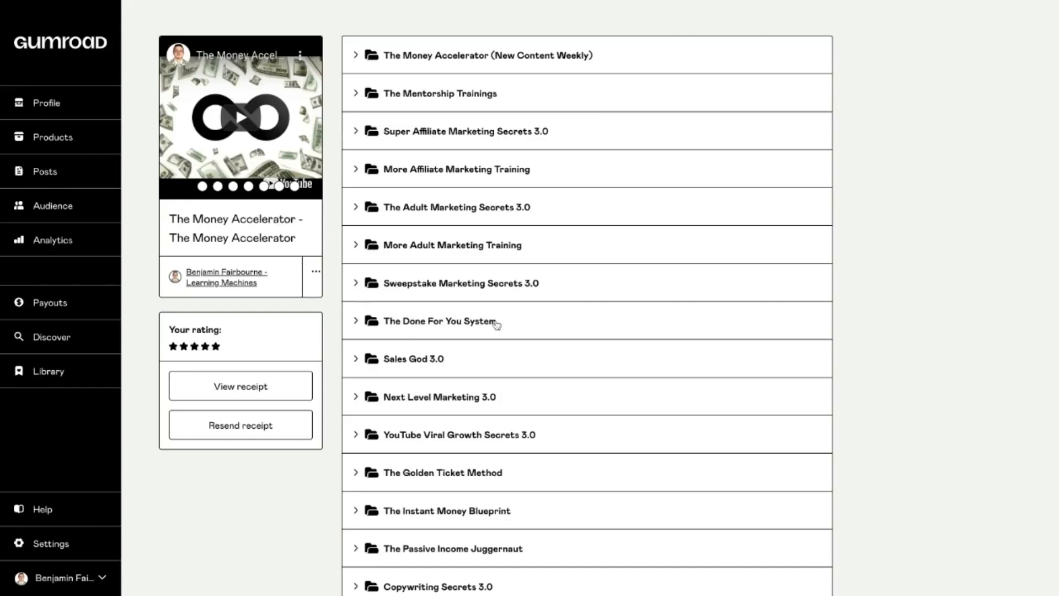
scroll("down", 3)
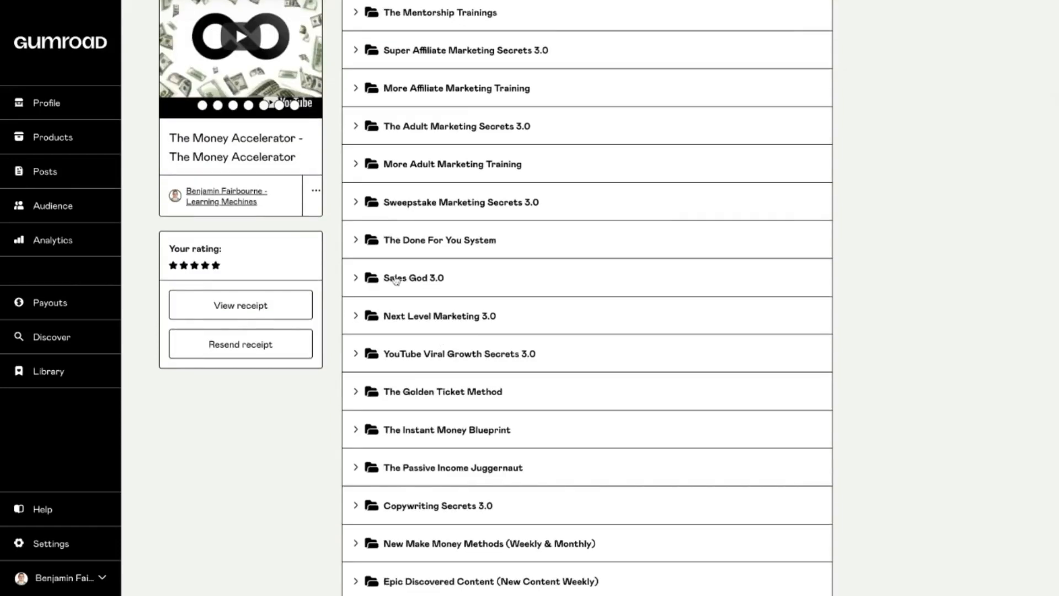
mouse_move(424, 282)
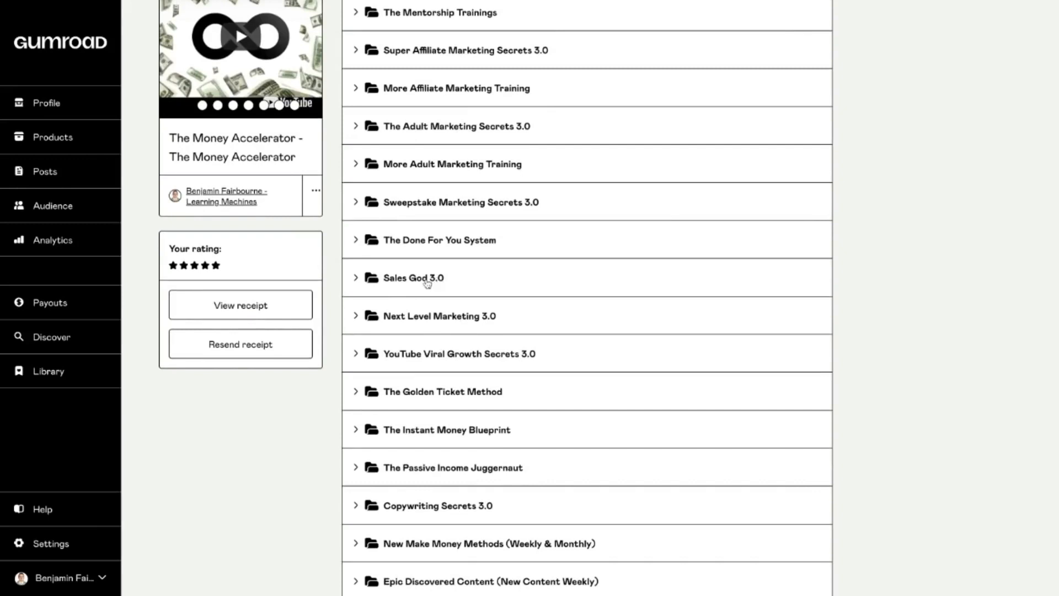
mouse_move(420, 282)
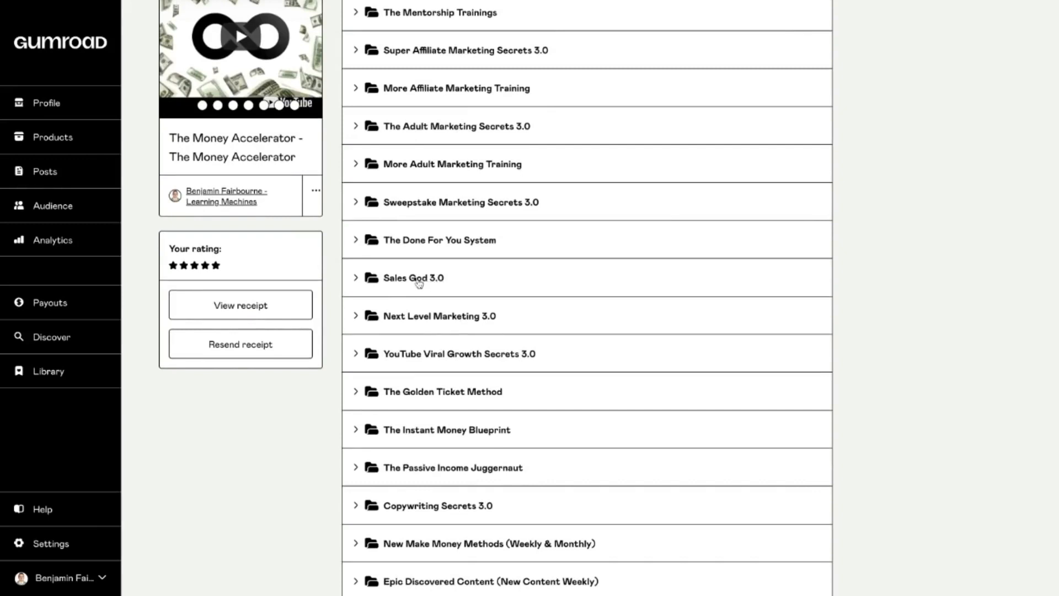
mouse_move(455, 316)
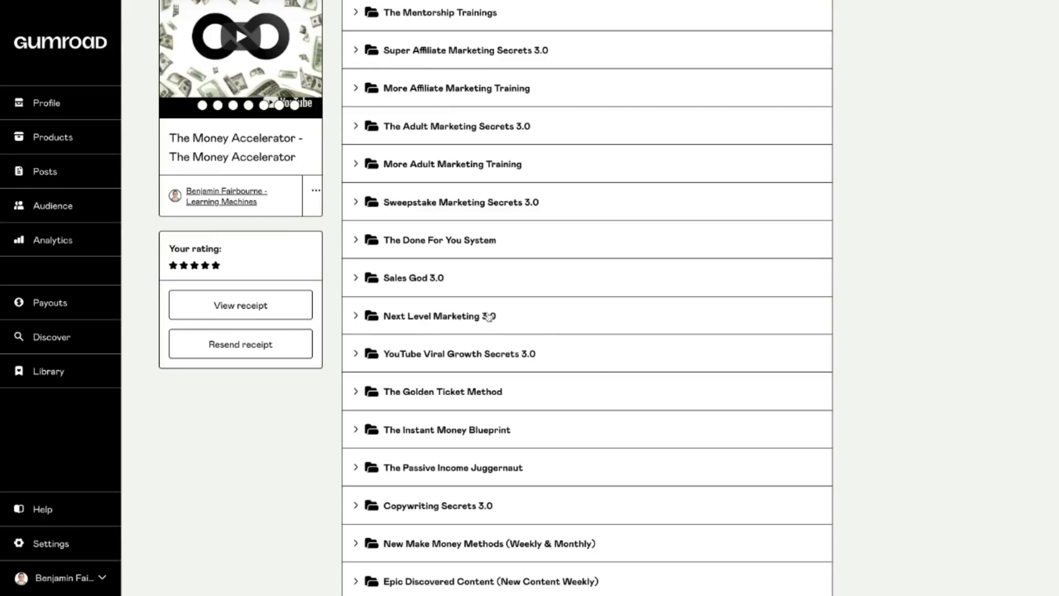
mouse_move(426, 306)
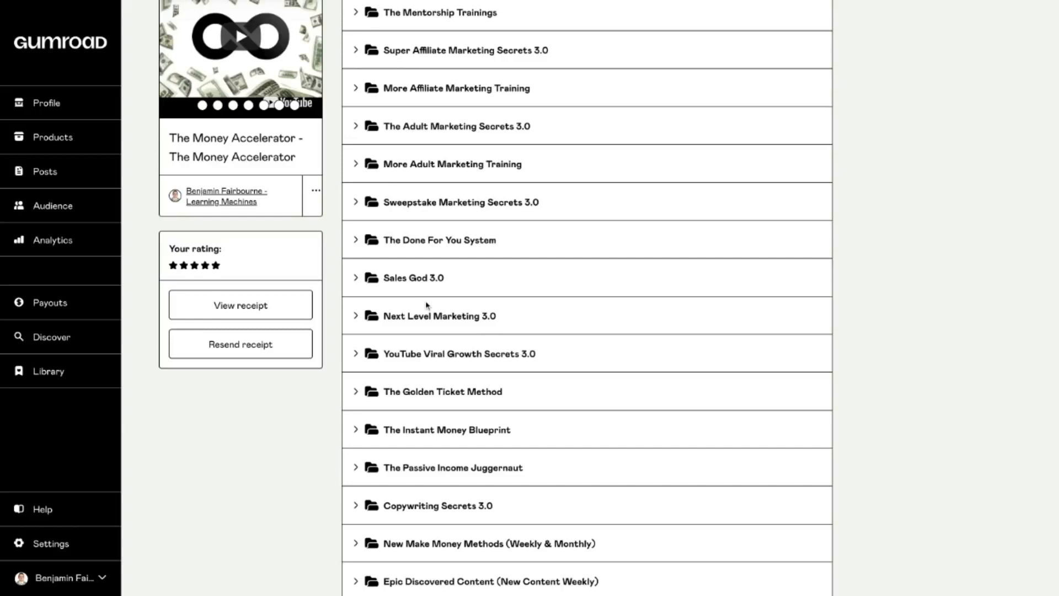
mouse_move(435, 300)
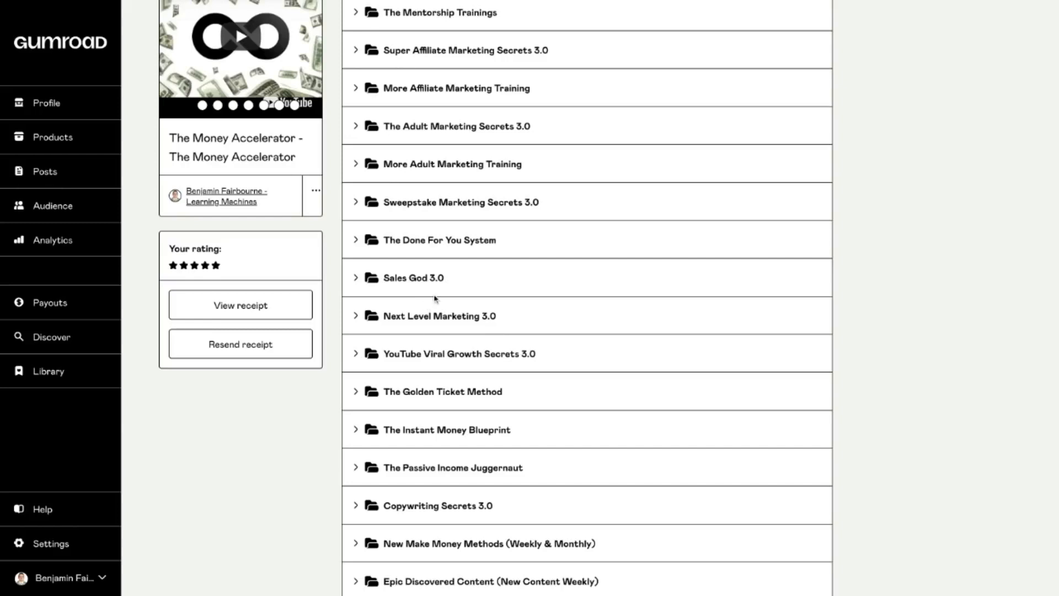
mouse_move(520, 306)
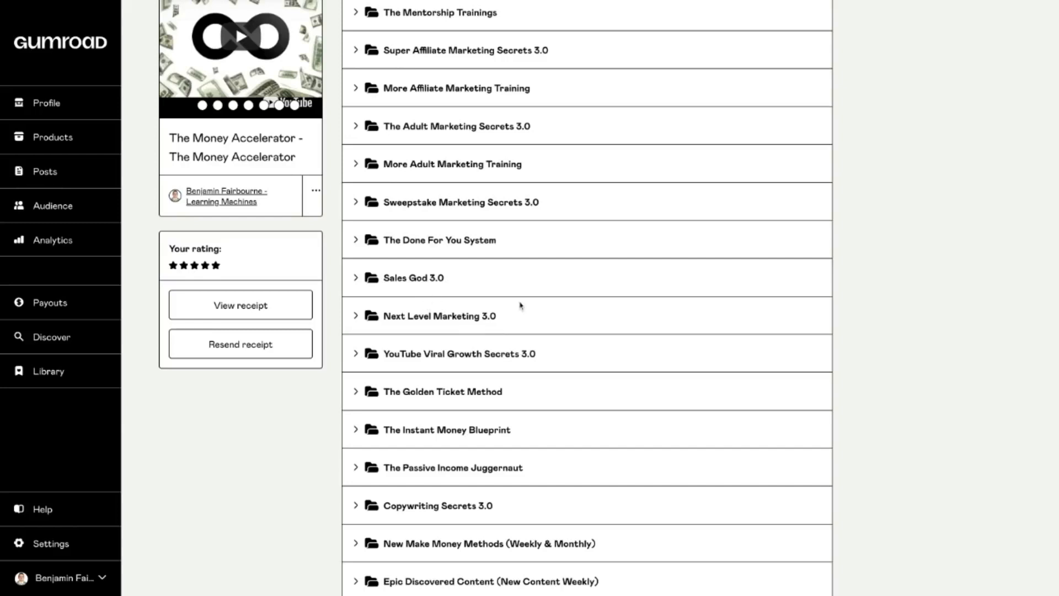
mouse_move(552, 360)
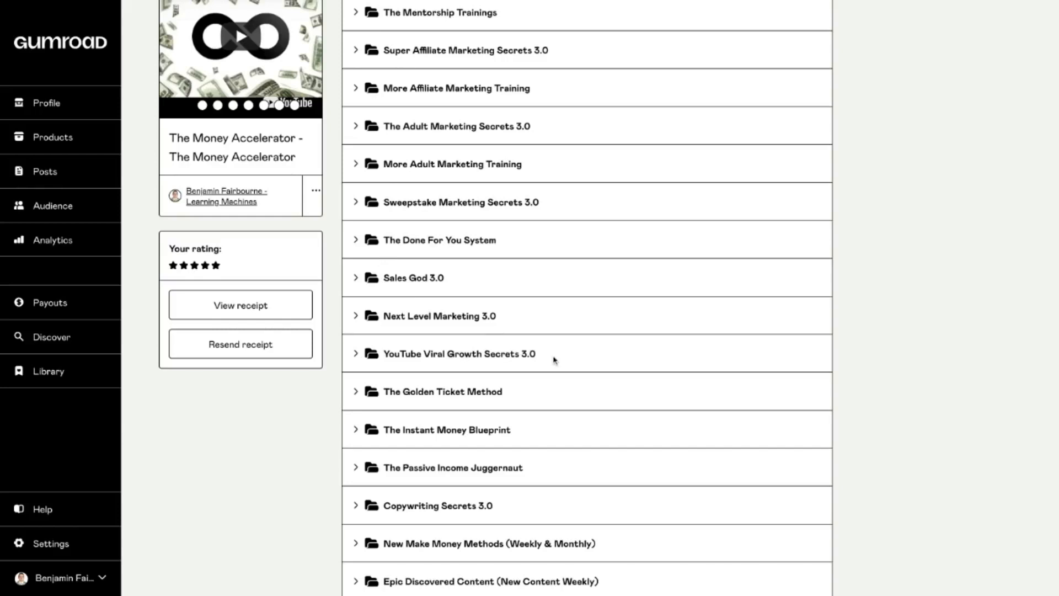
scroll("down", 3)
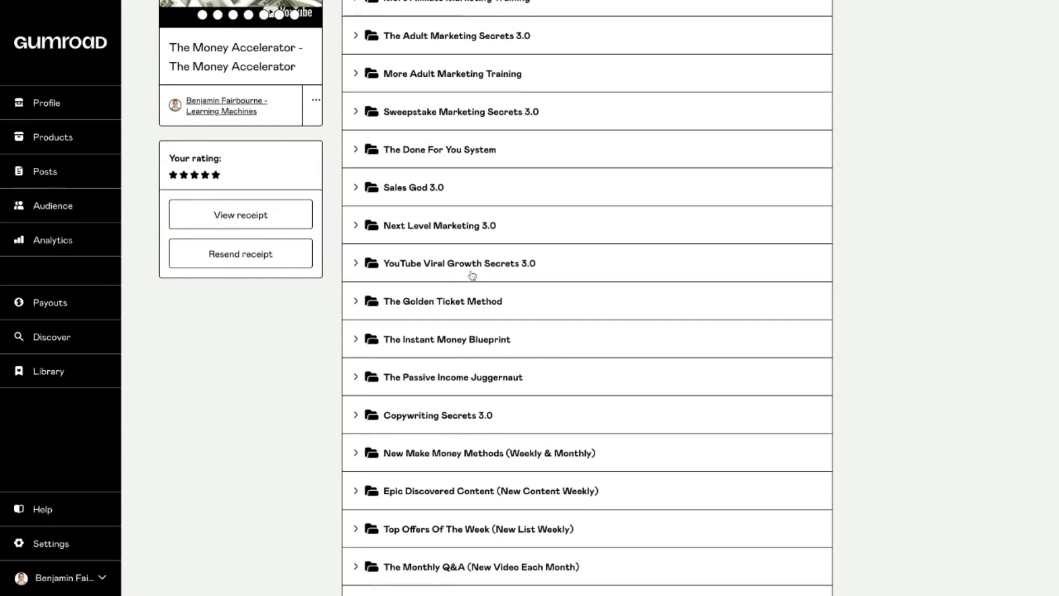
mouse_move(503, 271)
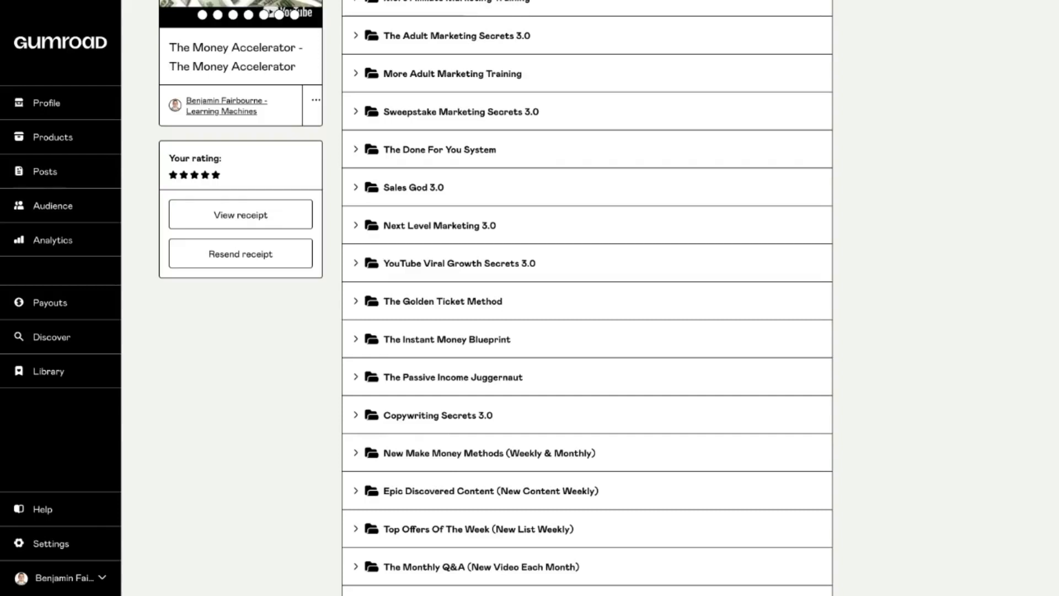
mouse_move(393, 263)
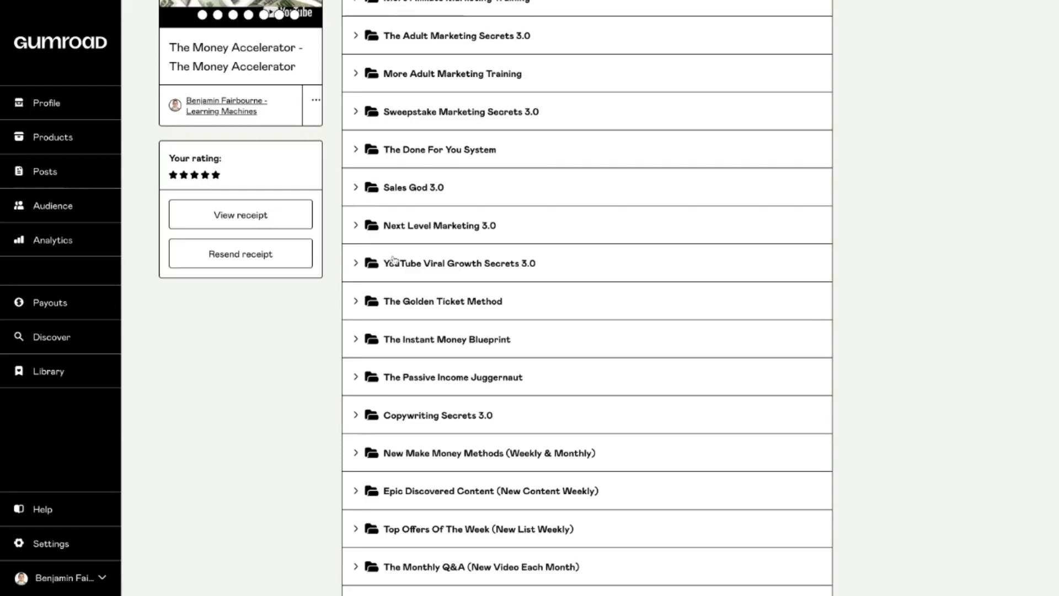
mouse_move(483, 300)
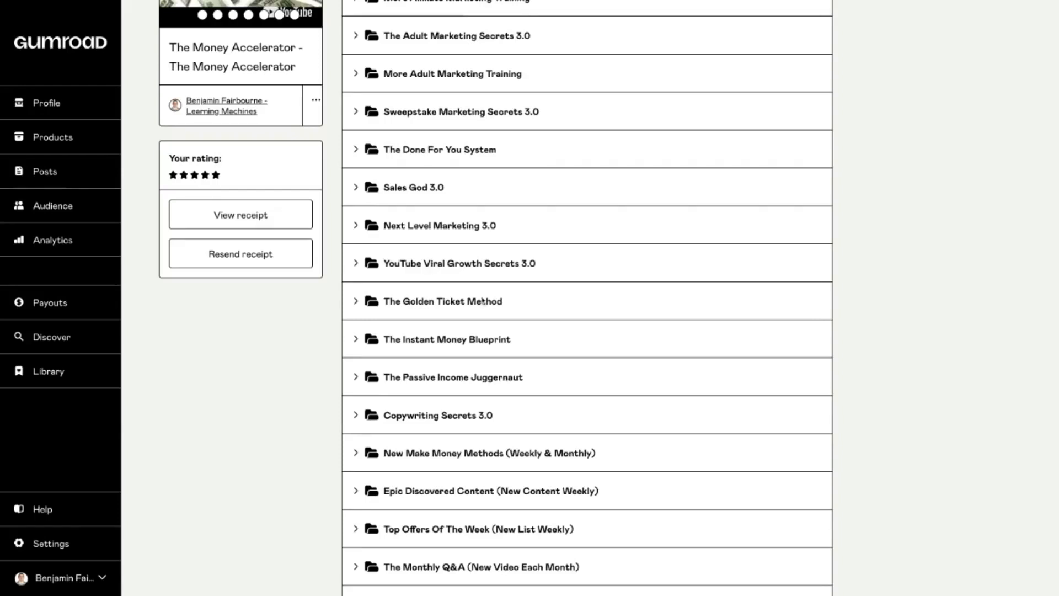
mouse_move(462, 303)
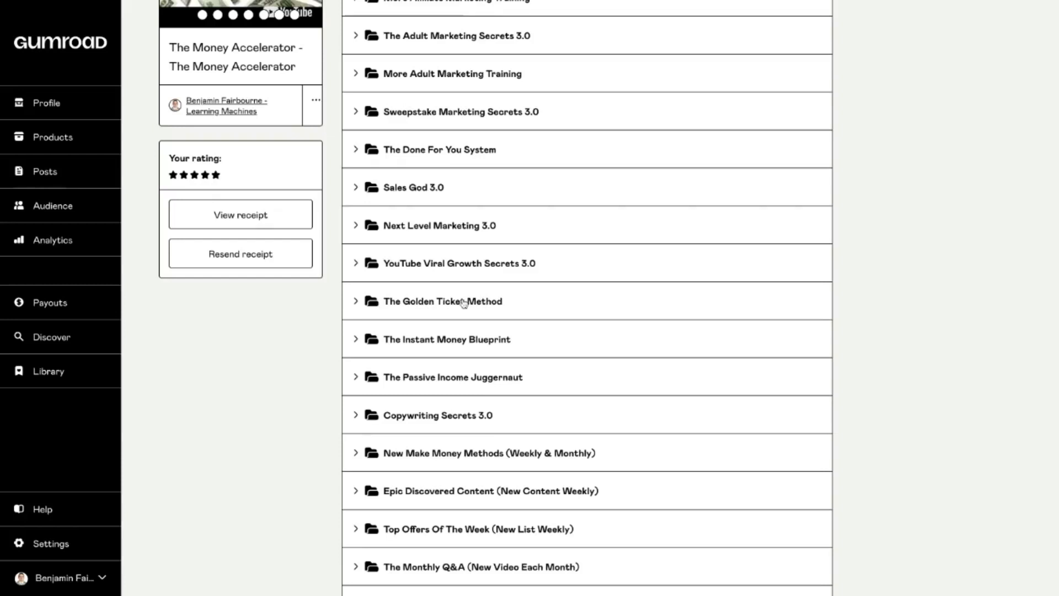
mouse_move(515, 308)
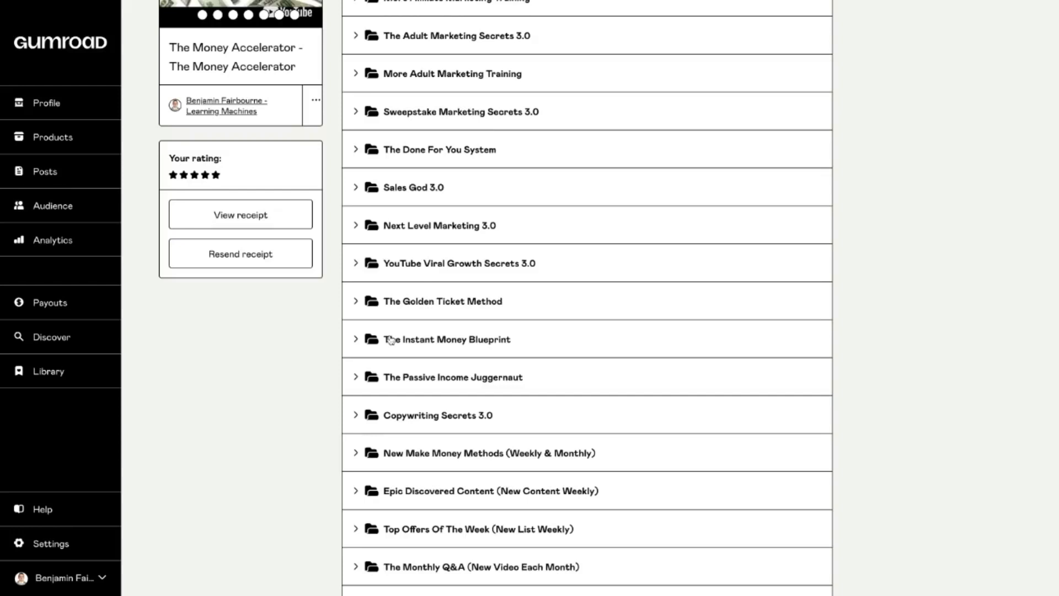
mouse_move(438, 377)
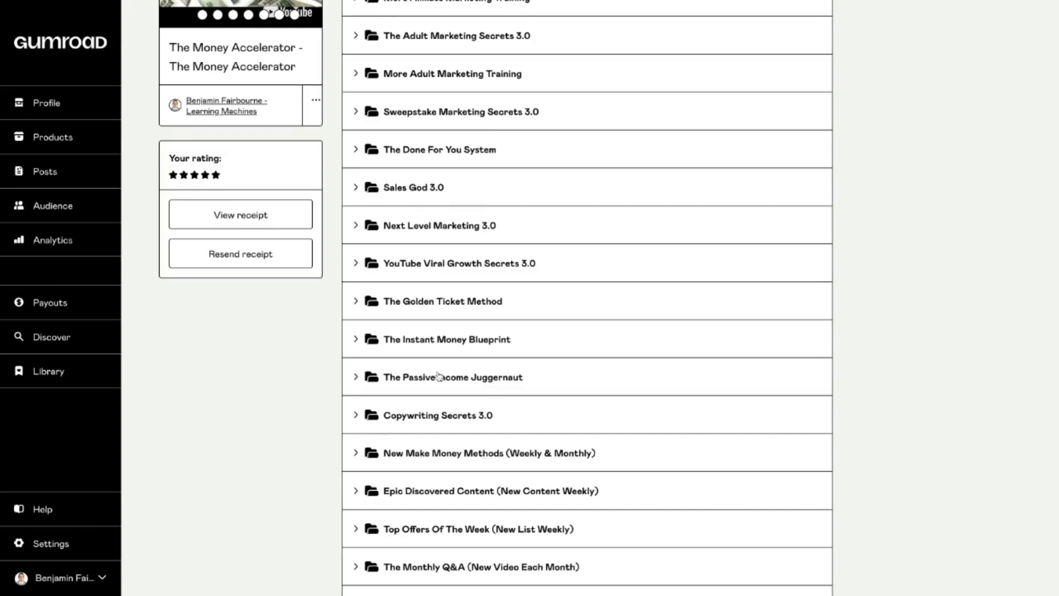
mouse_move(442, 357)
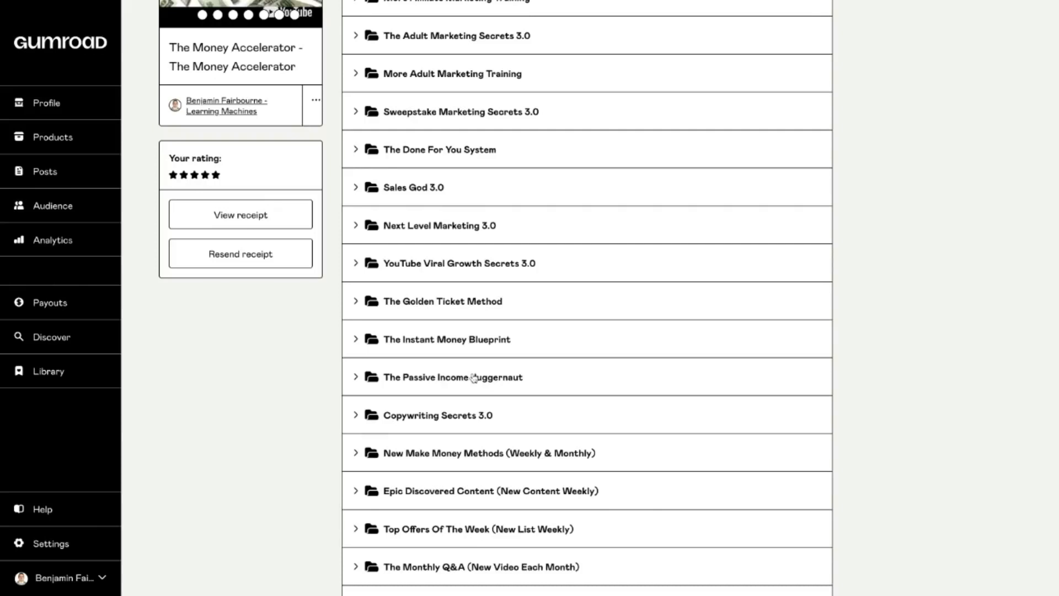
scroll("down", 3)
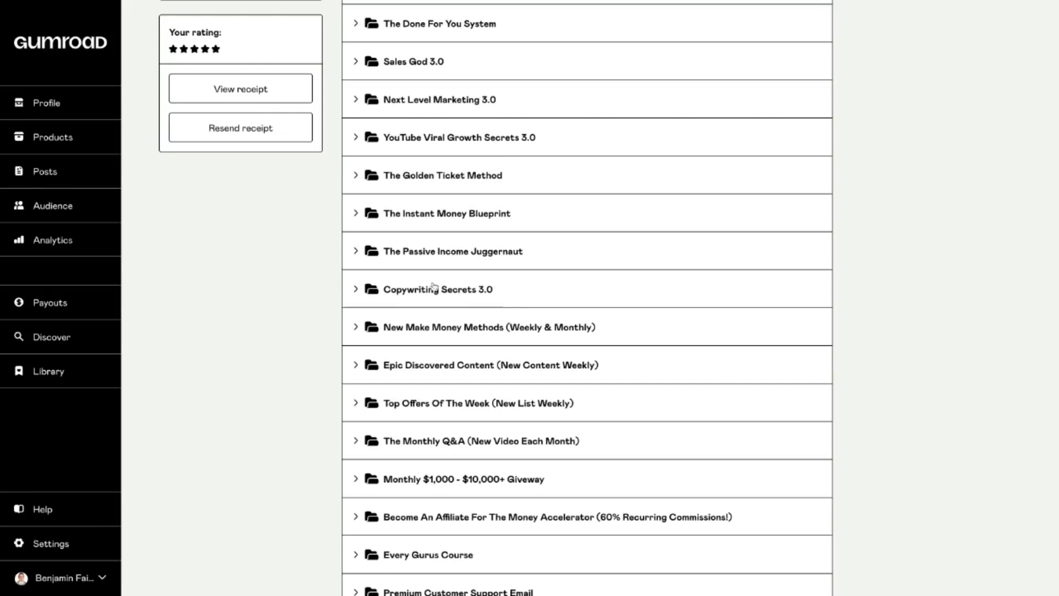
mouse_move(483, 294)
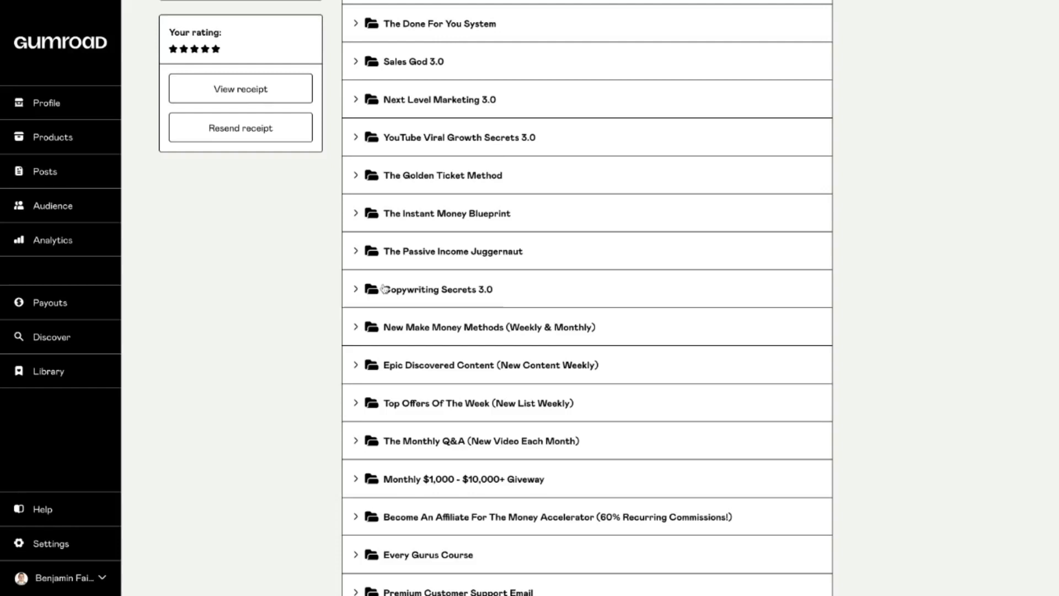
mouse_move(410, 299)
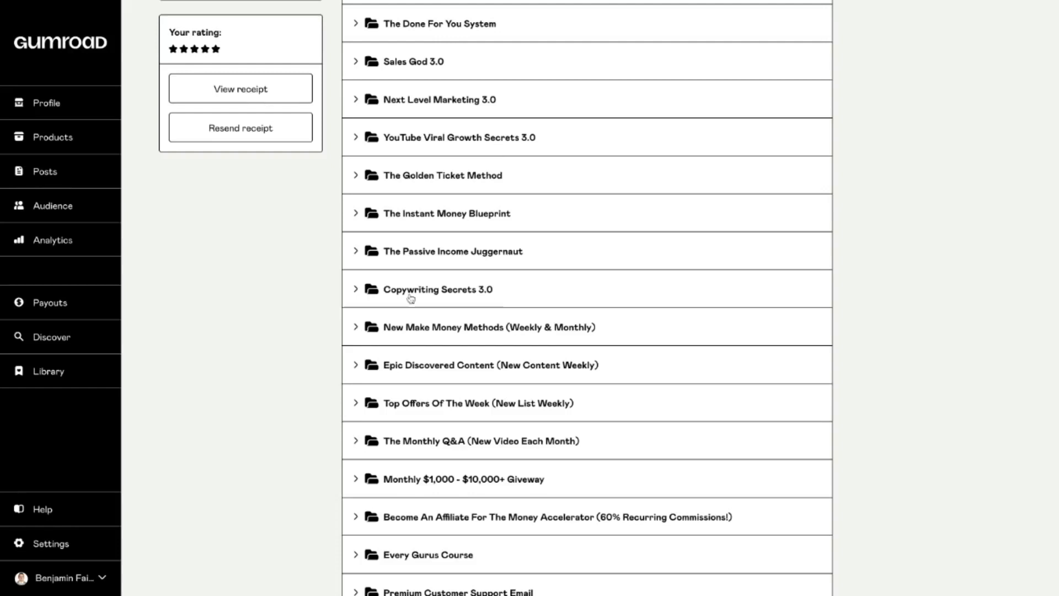
mouse_move(475, 341)
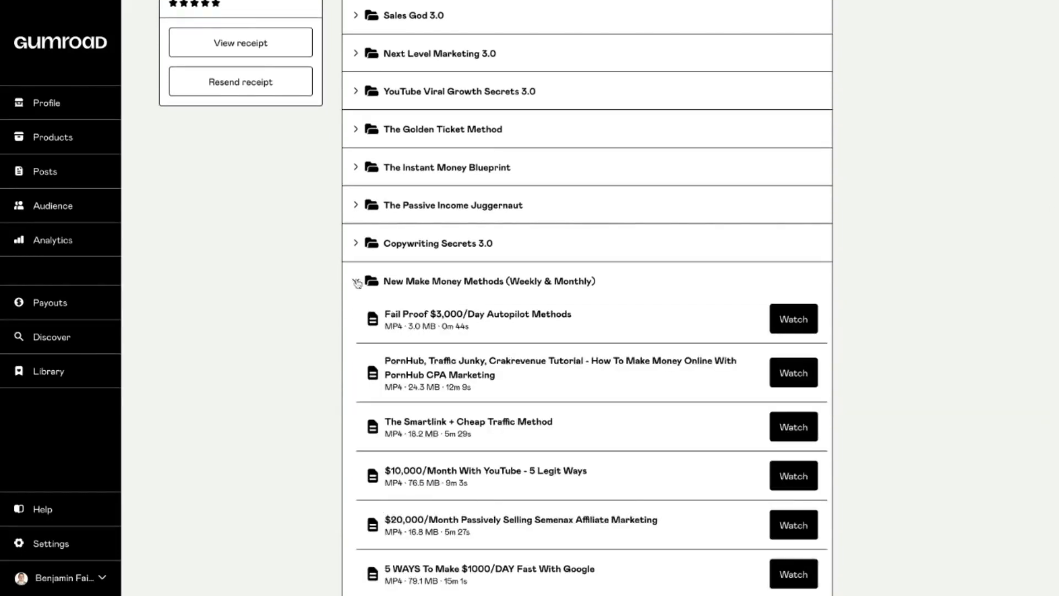
scroll("down", 3)
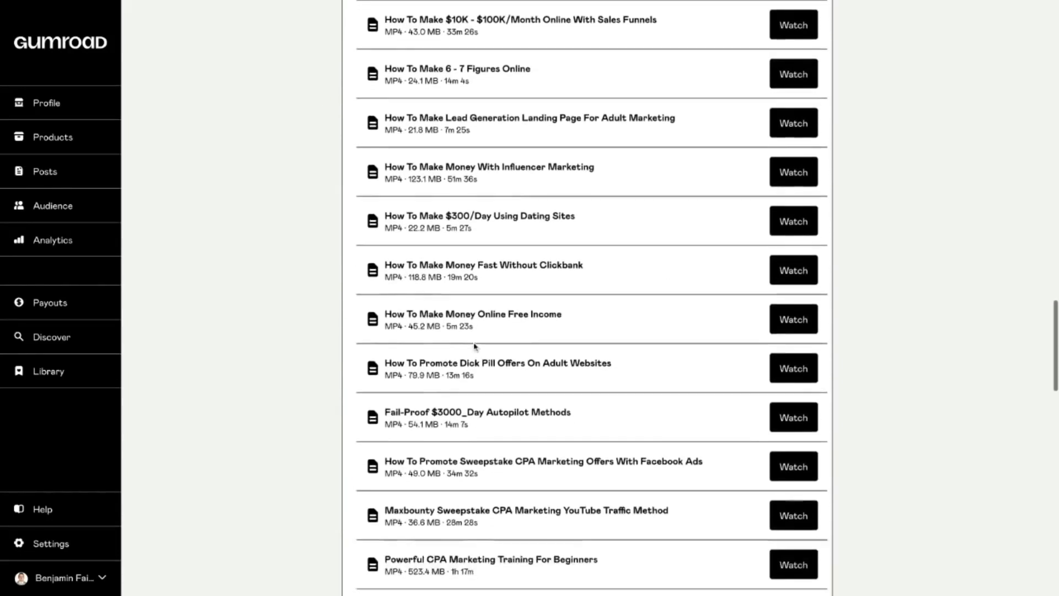
scroll("down", 3)
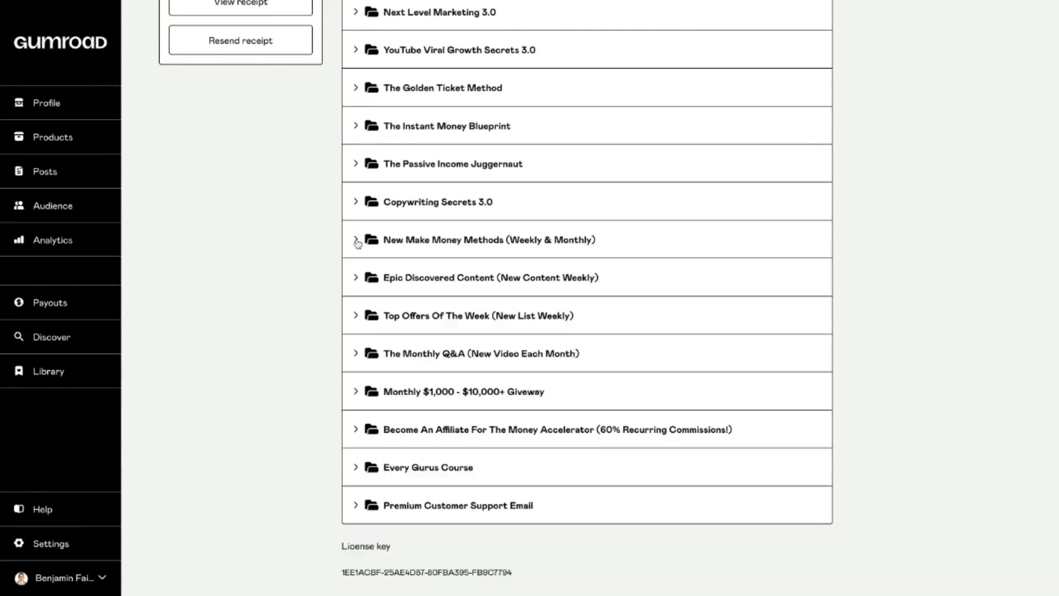
mouse_move(486, 239)
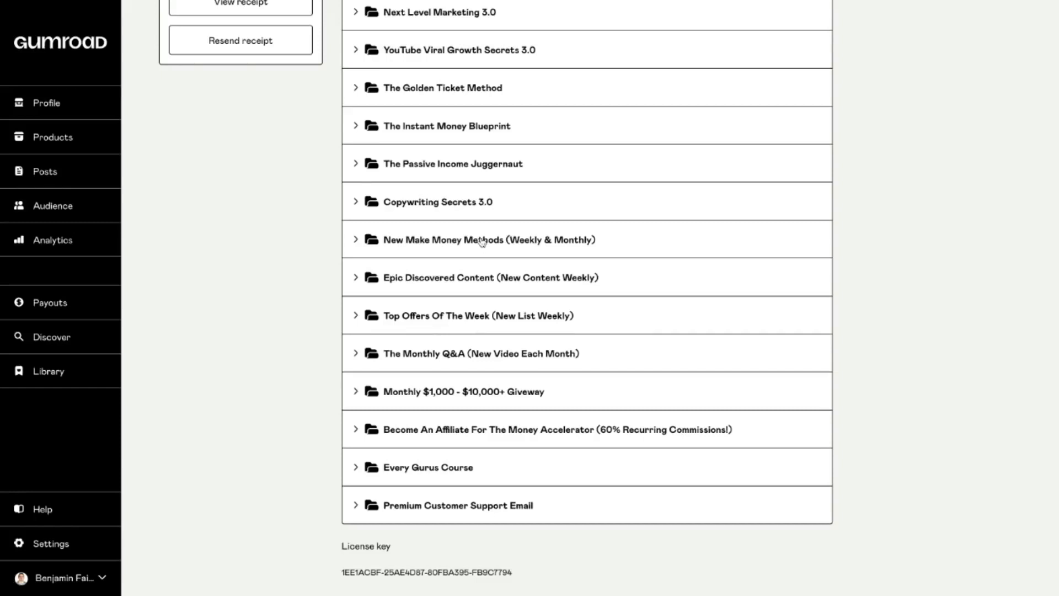
mouse_move(464, 245)
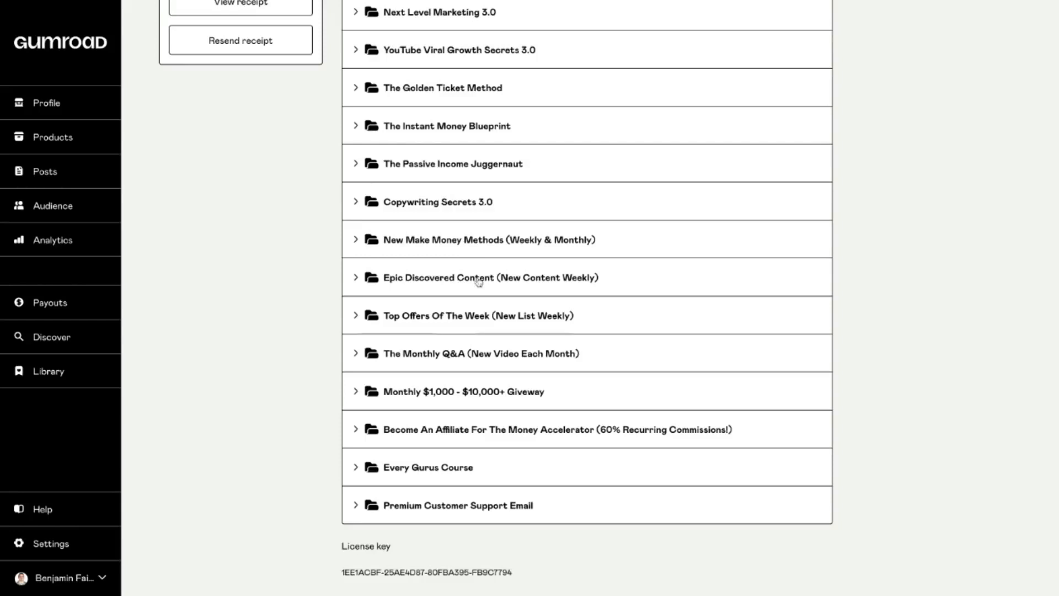
mouse_move(493, 281)
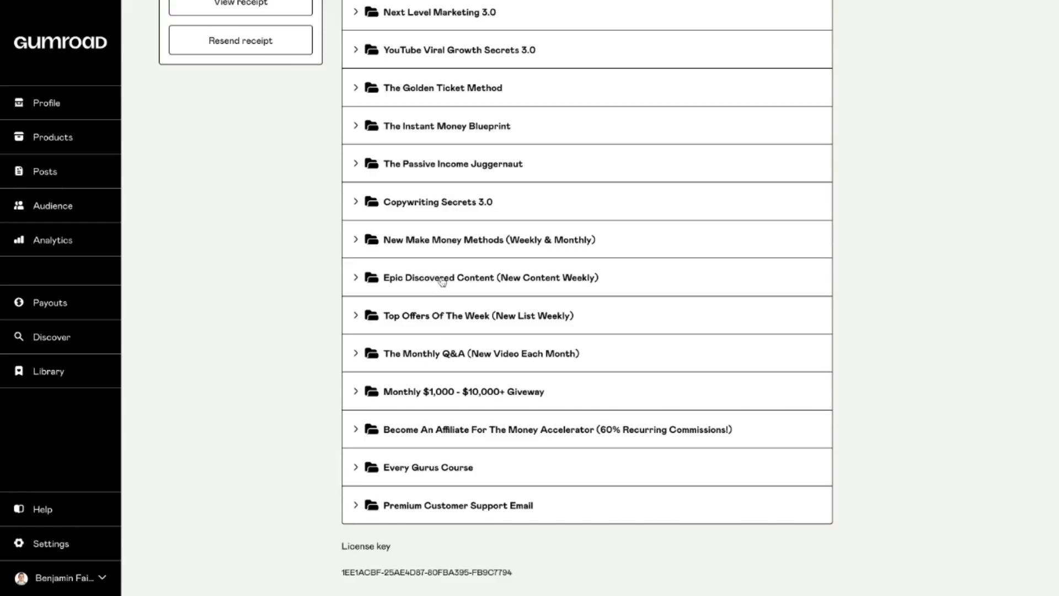
mouse_move(416, 281)
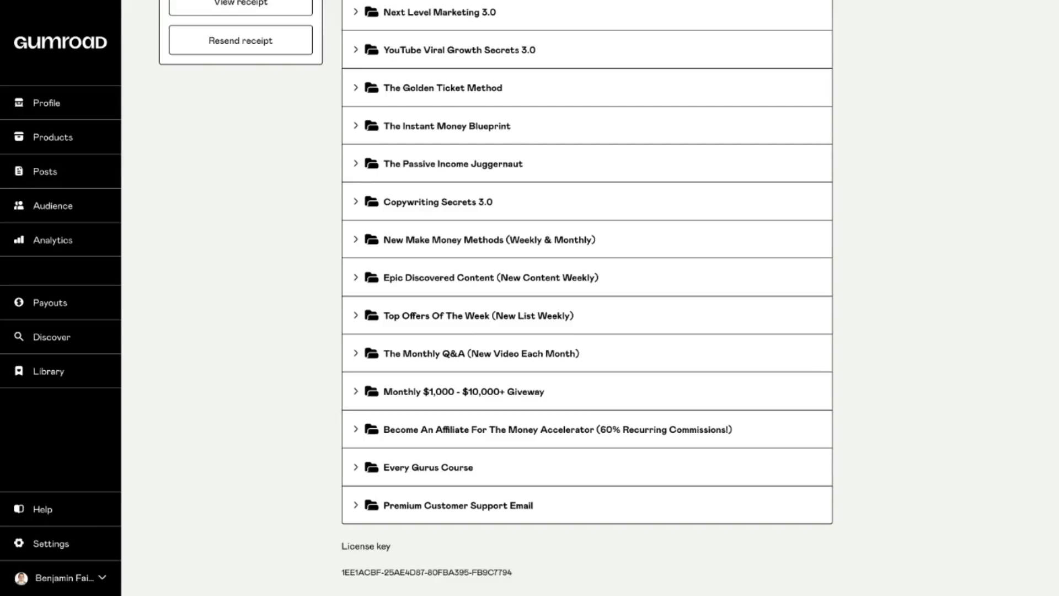
mouse_move(446, 279)
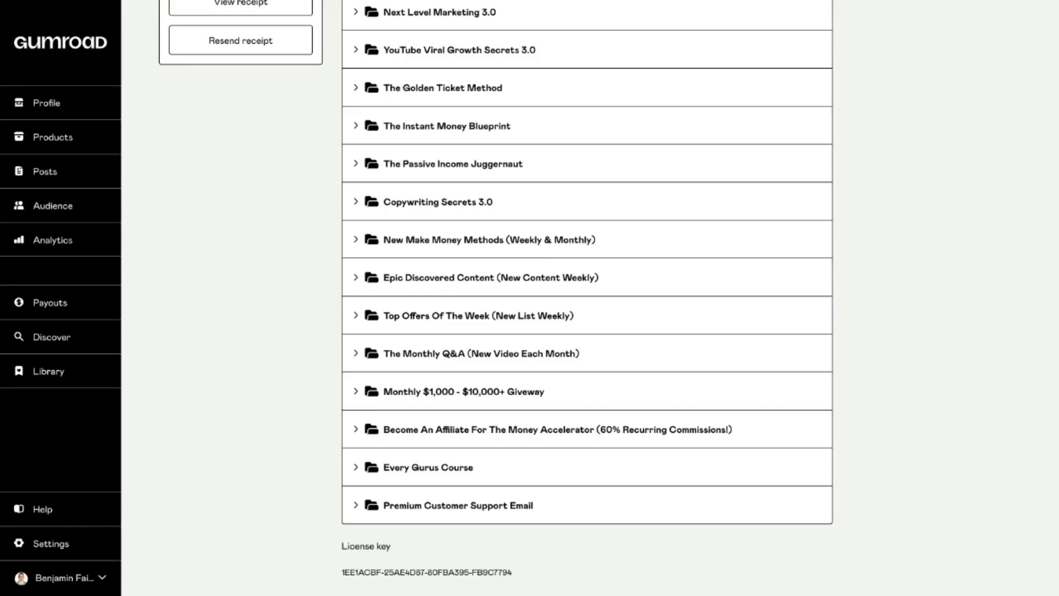
mouse_move(399, 275)
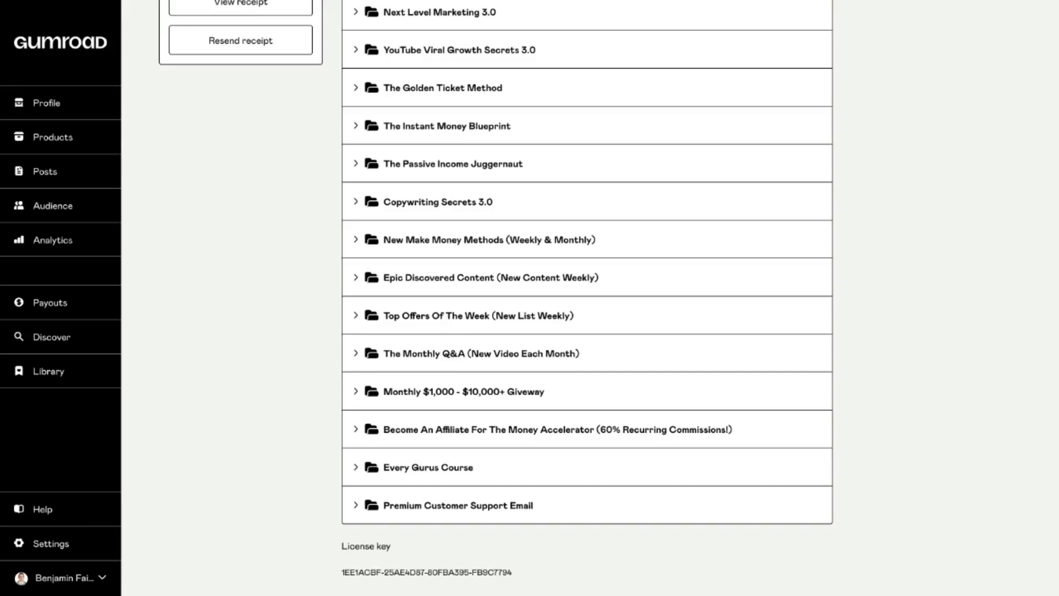
mouse_move(413, 276)
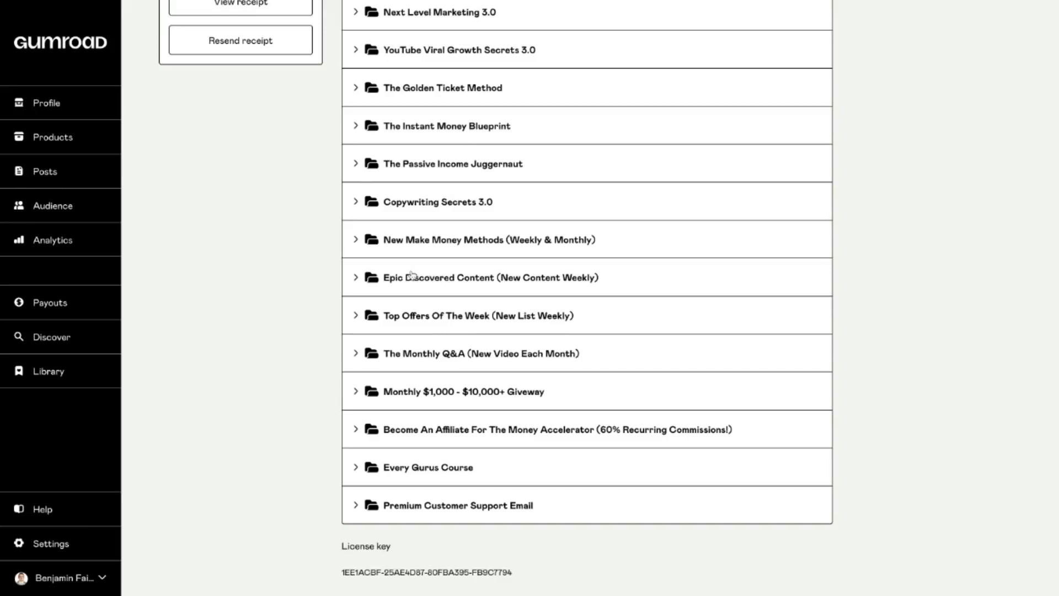
mouse_move(392, 334)
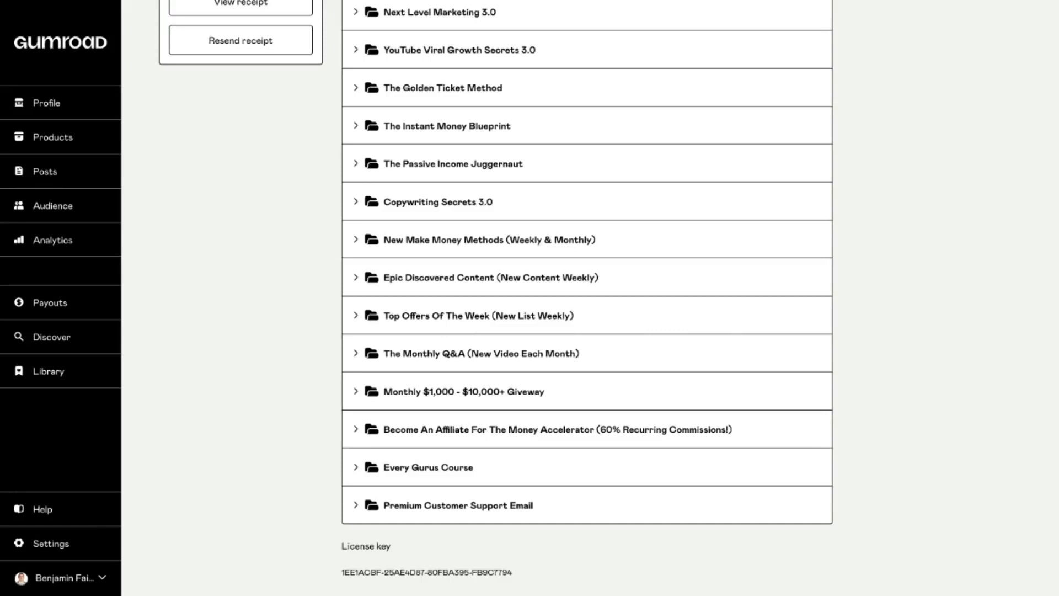
mouse_move(474, 353)
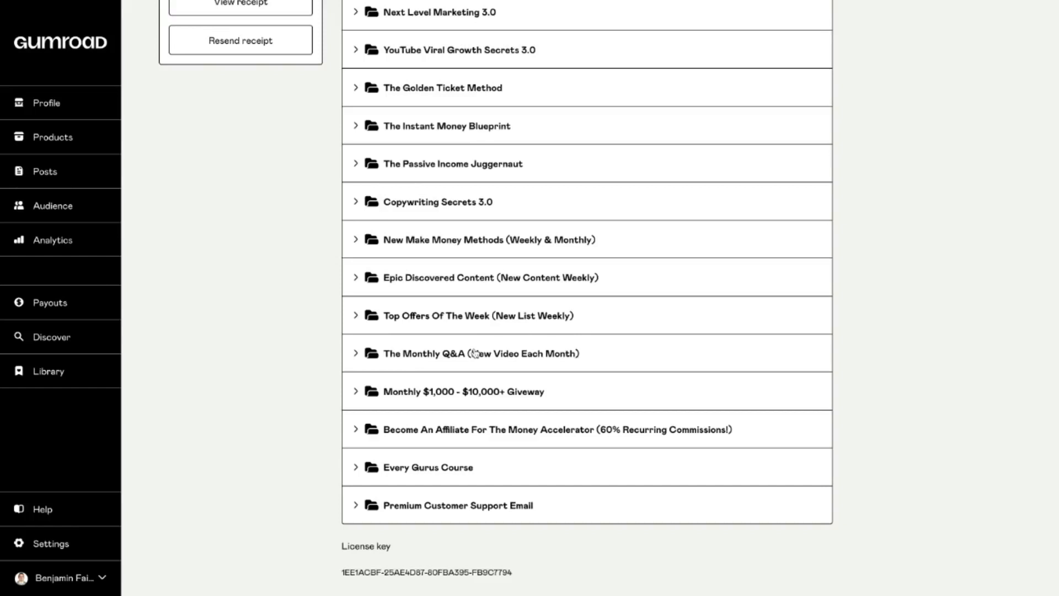
mouse_move(479, 357)
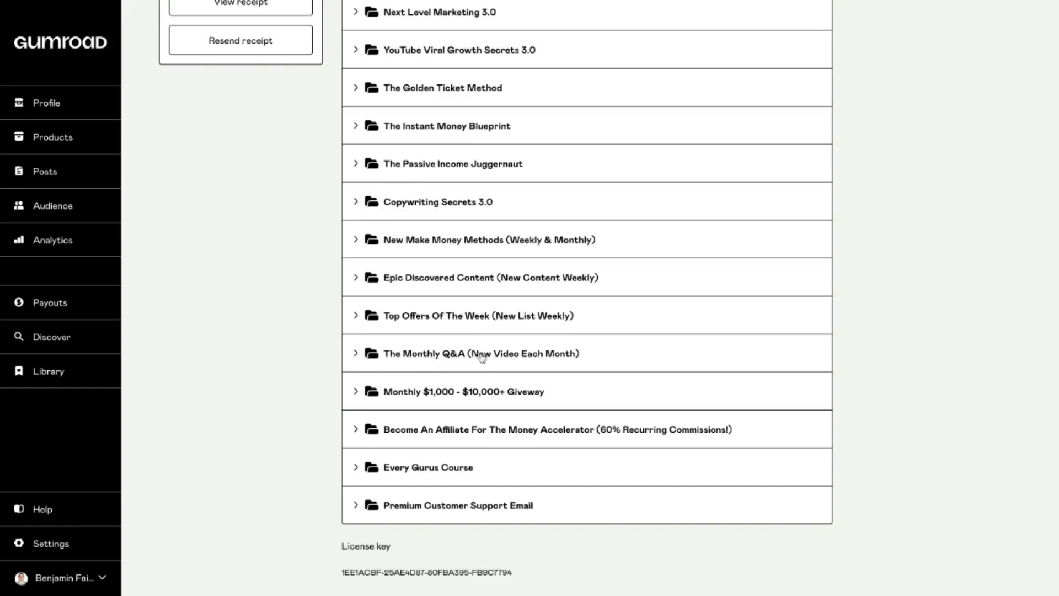
mouse_move(462, 357)
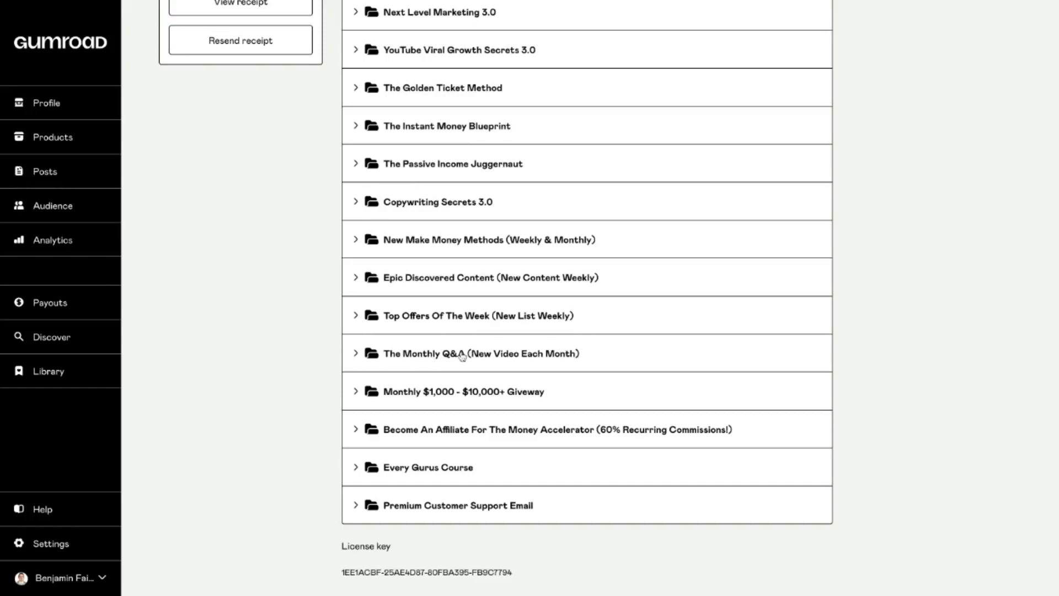
mouse_move(513, 357)
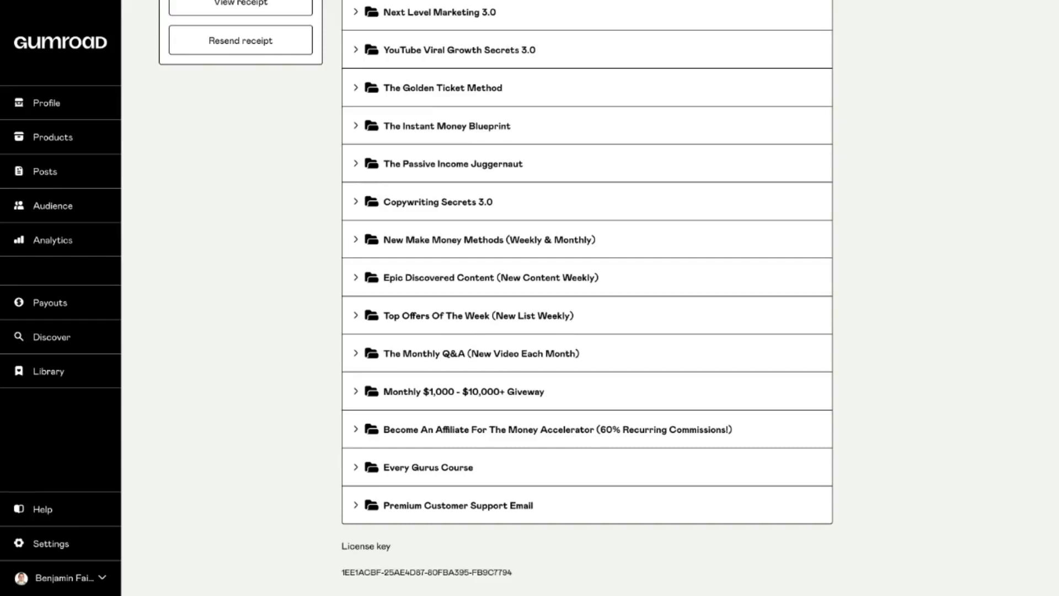
mouse_move(373, 360)
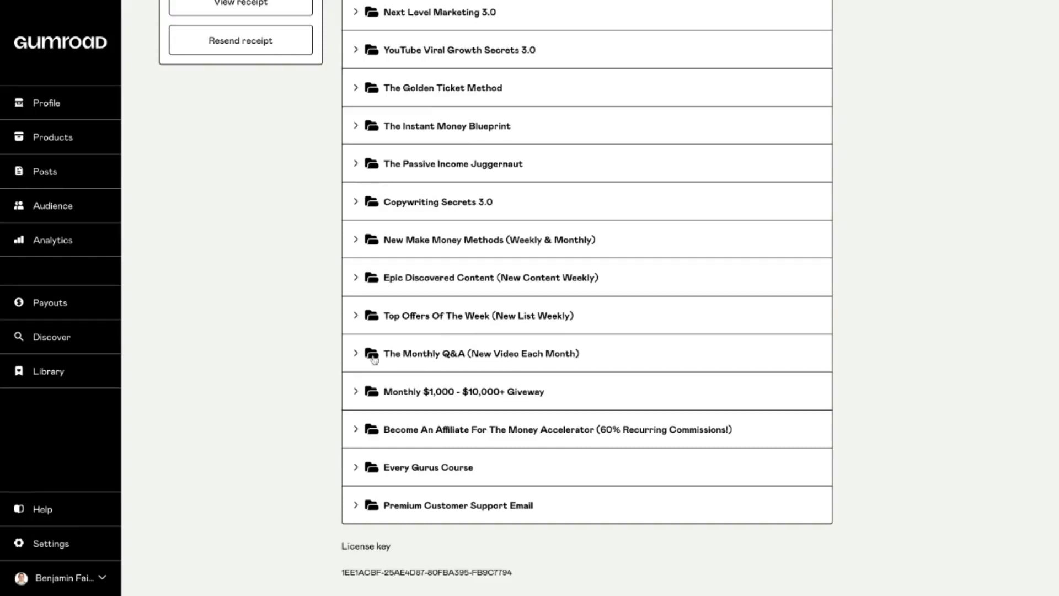
mouse_move(495, 356)
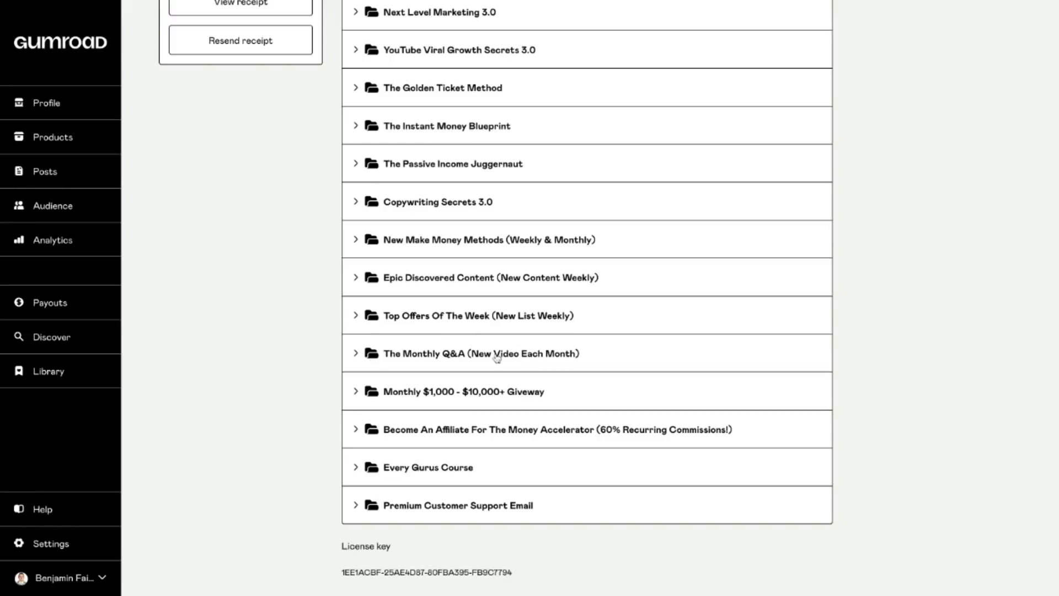
mouse_move(433, 372)
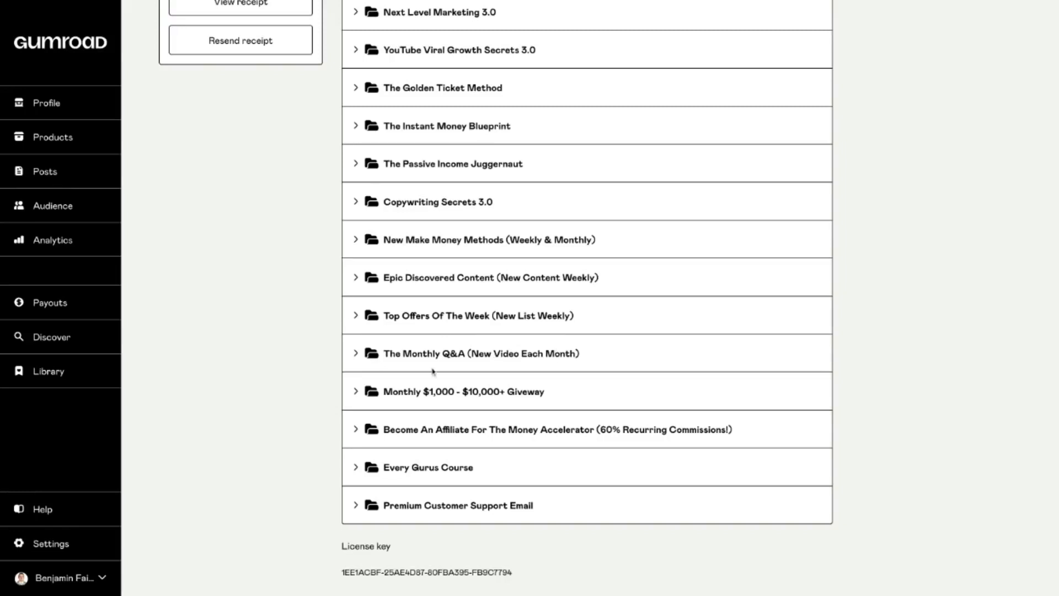
mouse_move(402, 395)
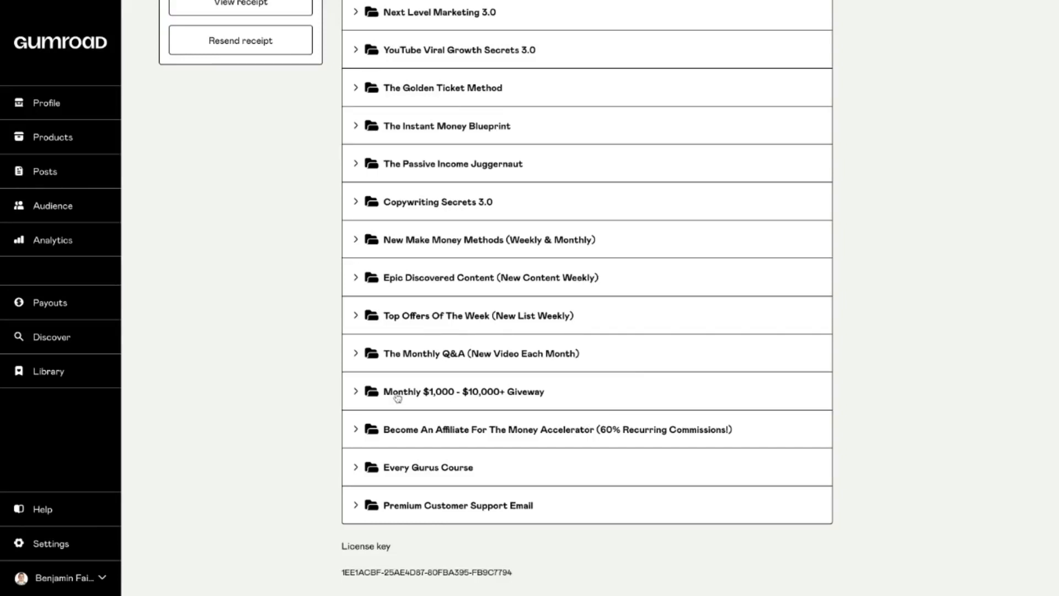
mouse_move(396, 391)
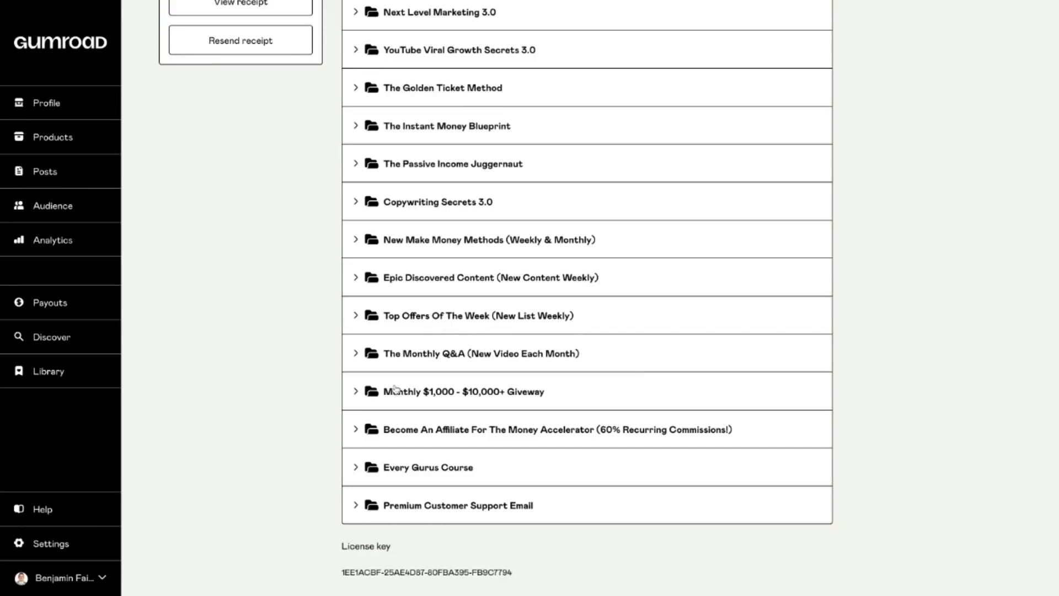
mouse_move(474, 394)
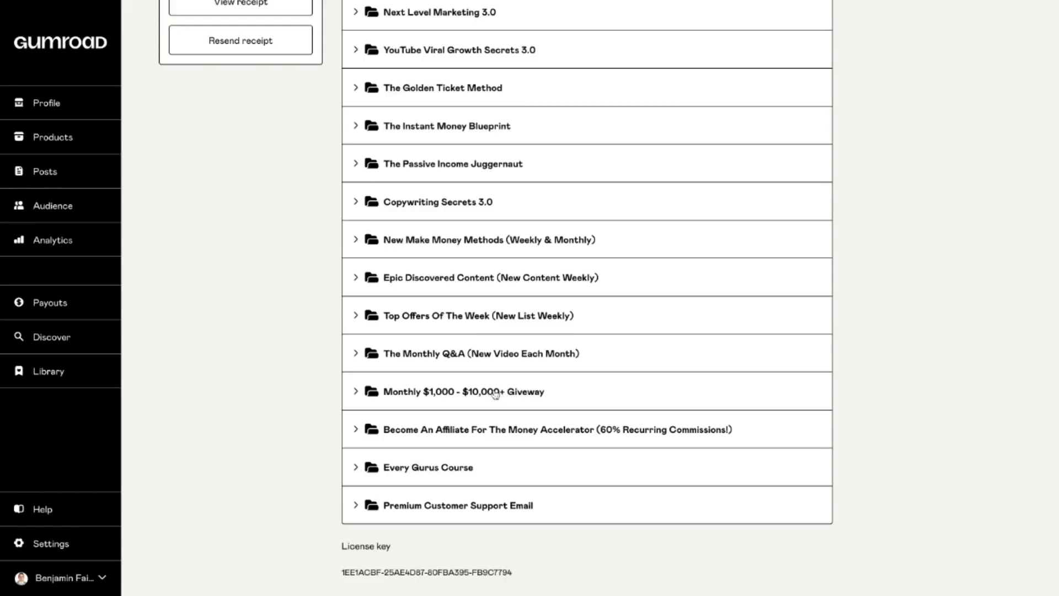
mouse_move(444, 398)
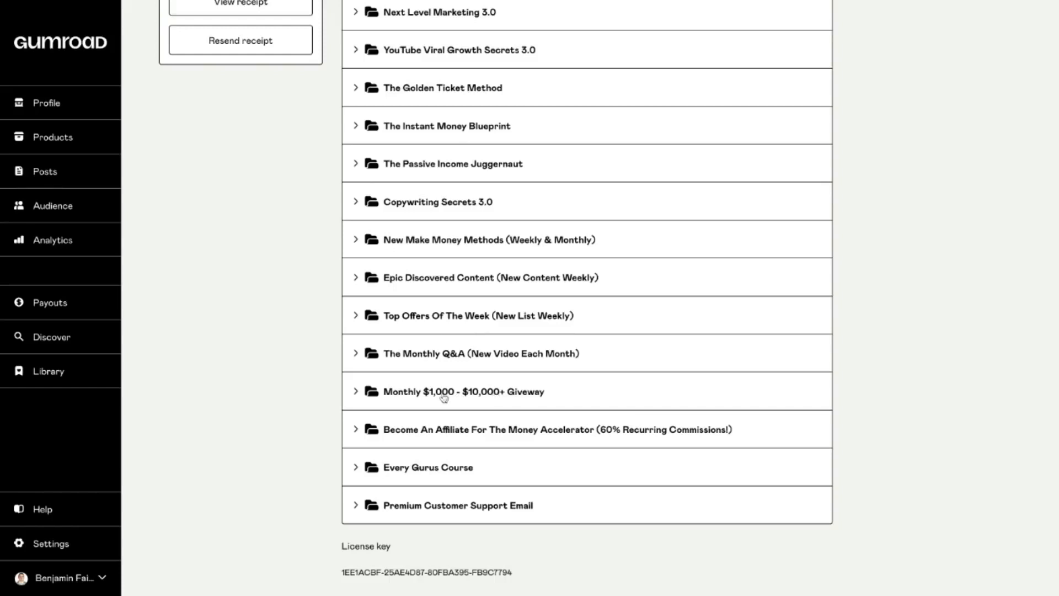
mouse_move(483, 395)
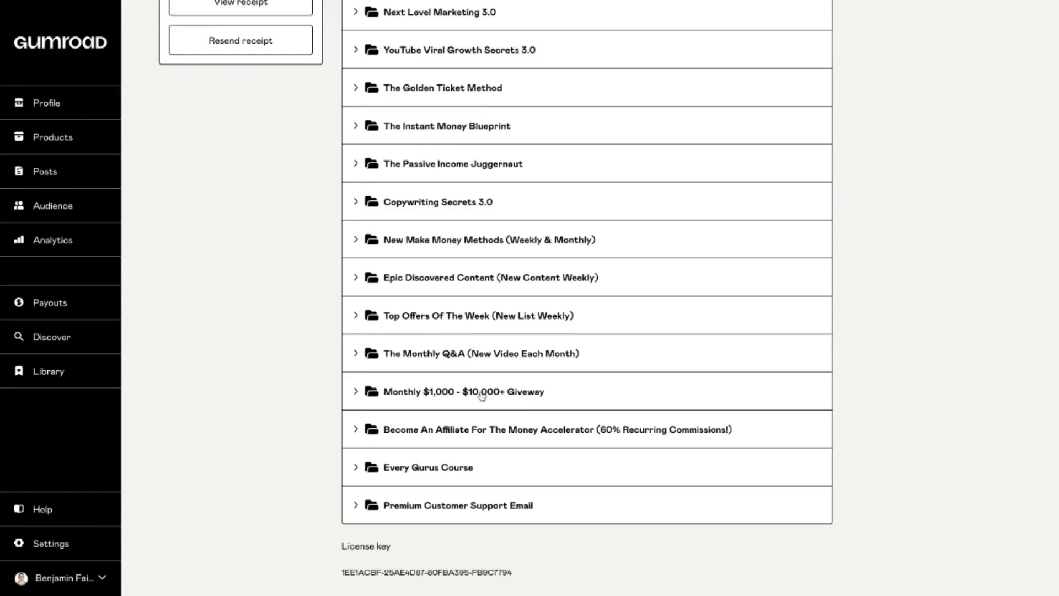
mouse_move(497, 394)
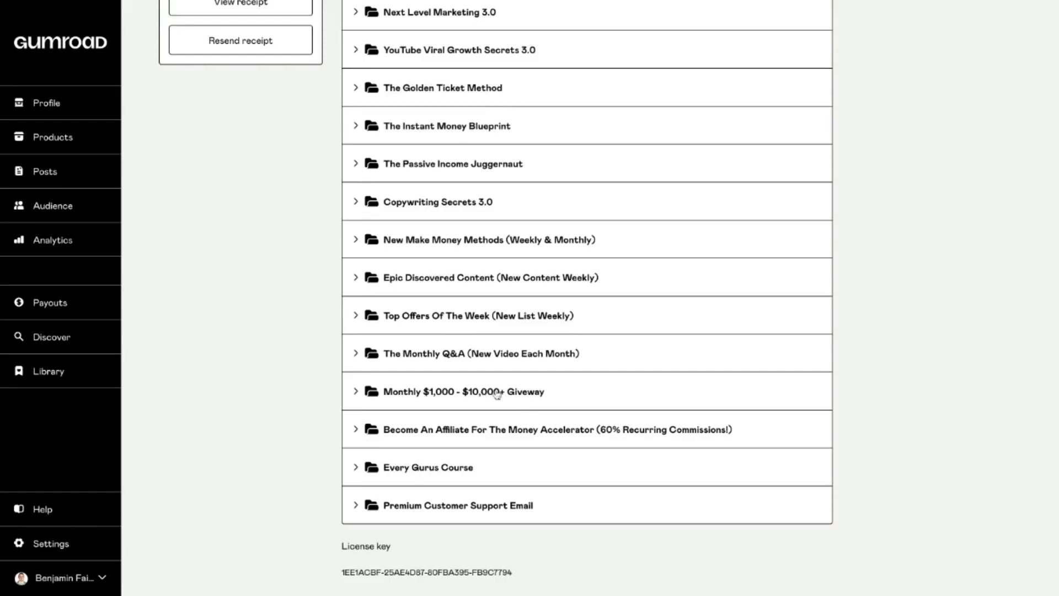
mouse_move(506, 392)
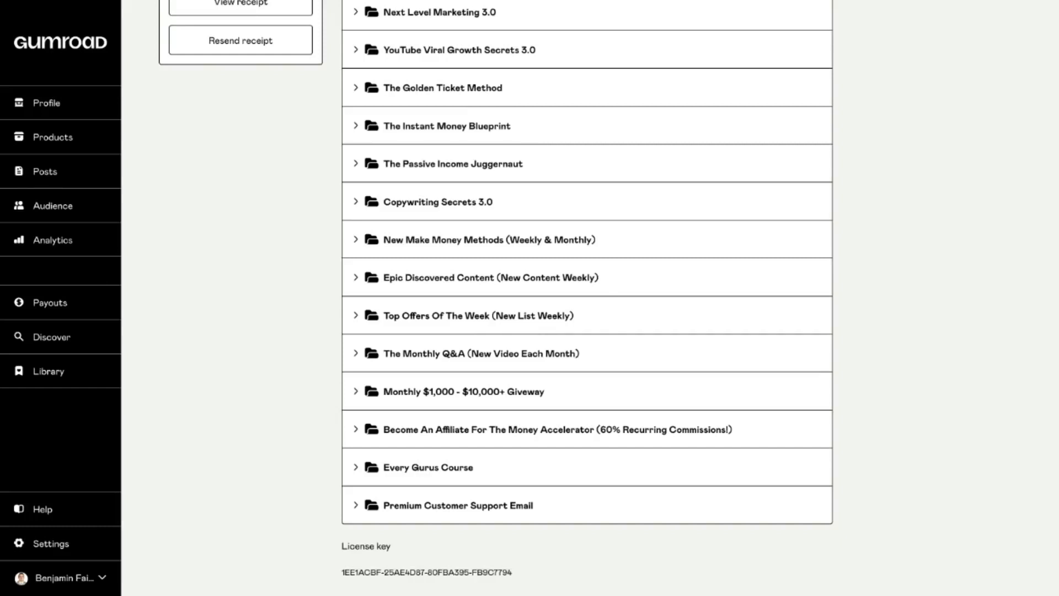
mouse_move(471, 459)
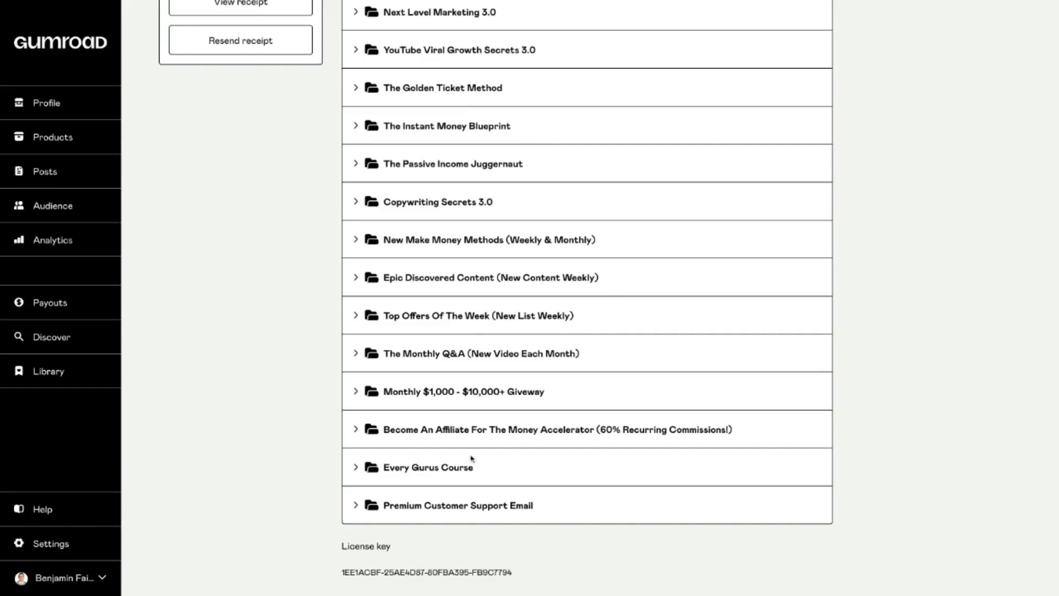
mouse_move(396, 394)
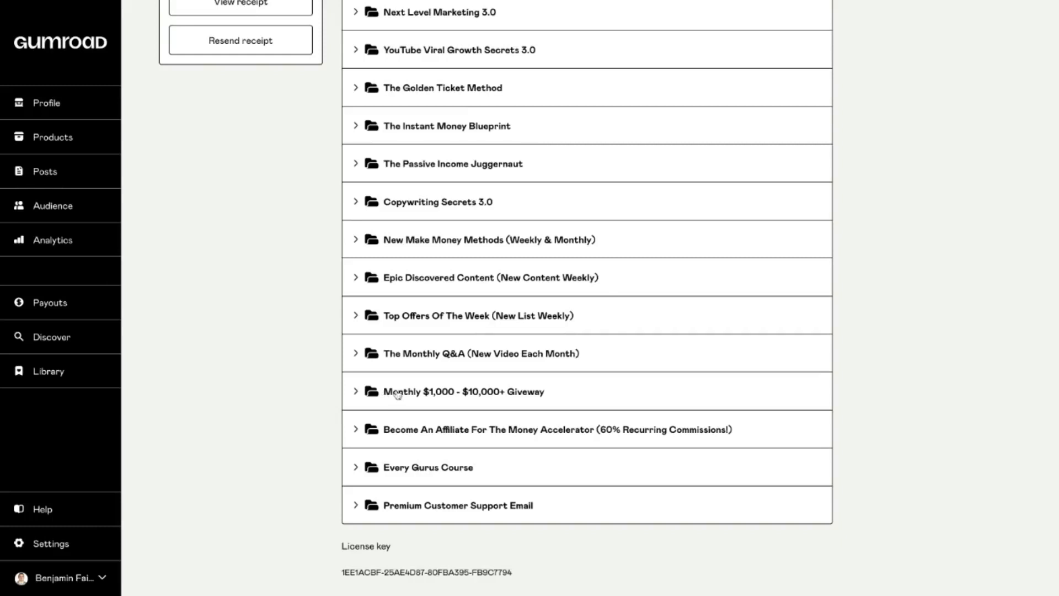
mouse_move(538, 396)
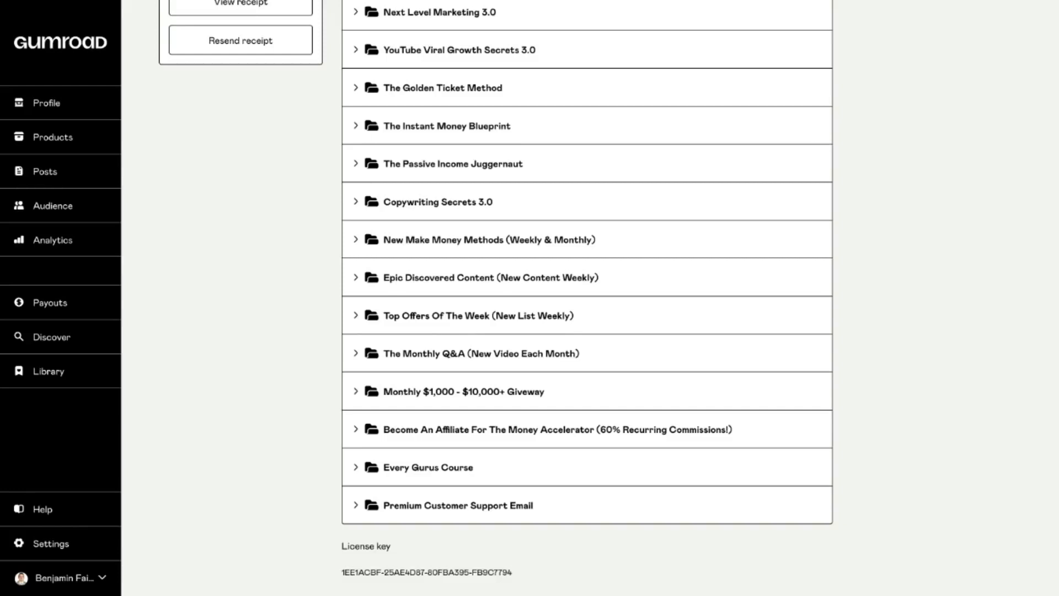
mouse_move(519, 438)
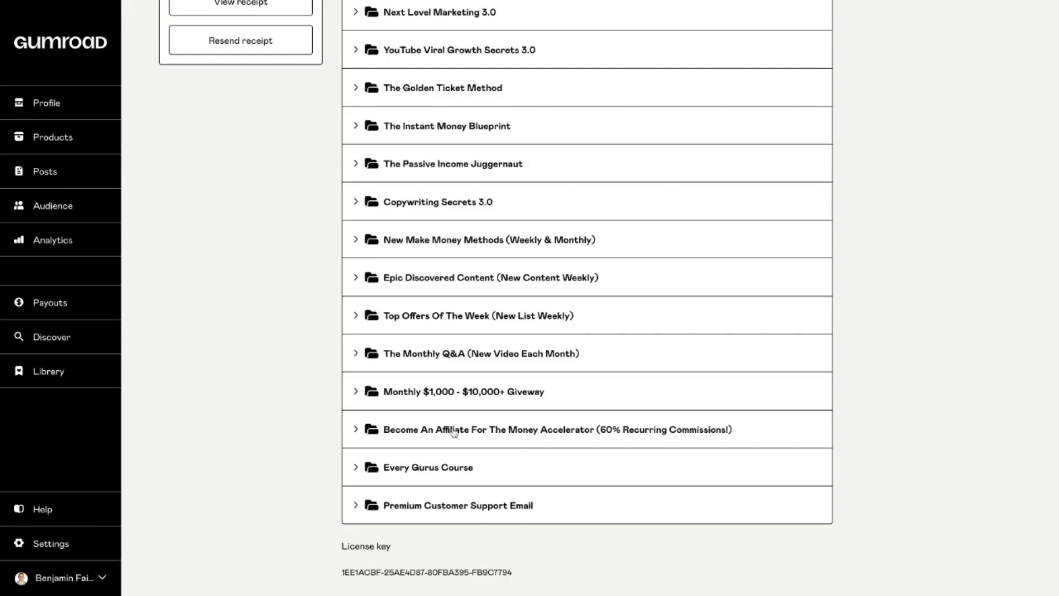
mouse_move(570, 432)
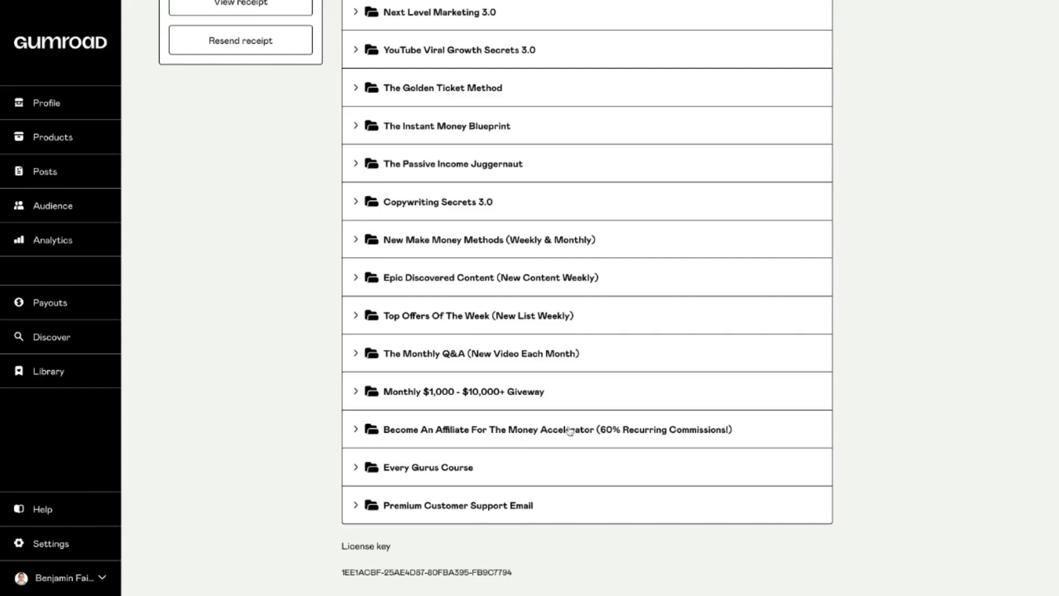
mouse_move(570, 432)
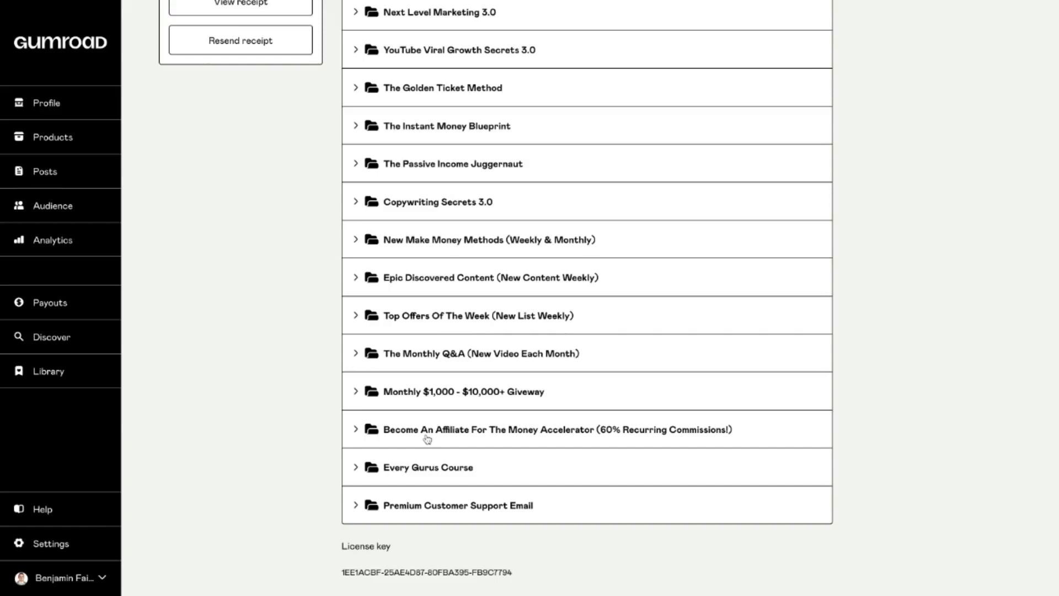
mouse_move(584, 430)
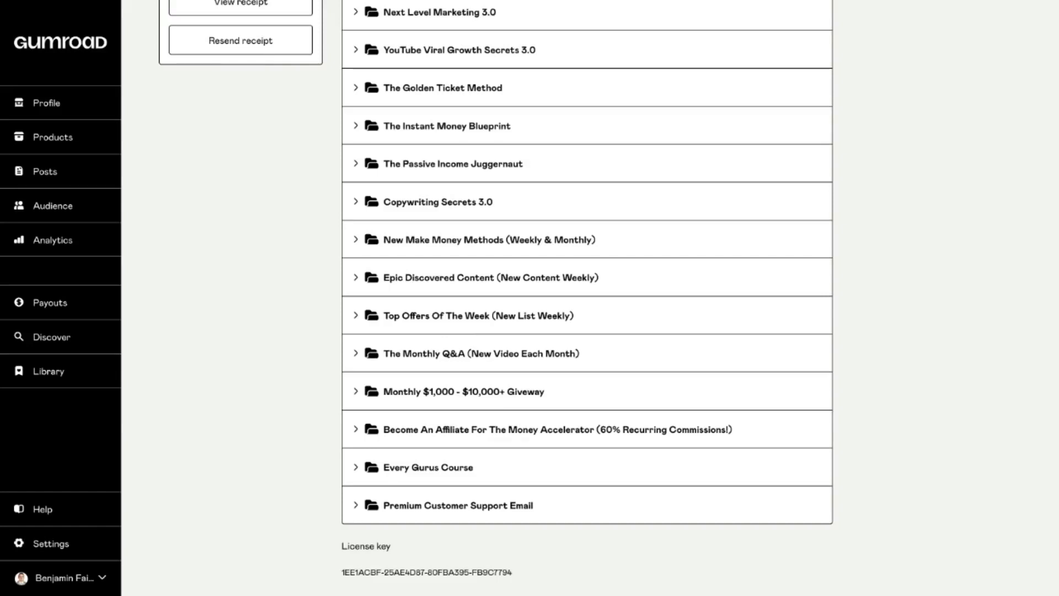
mouse_move(605, 422)
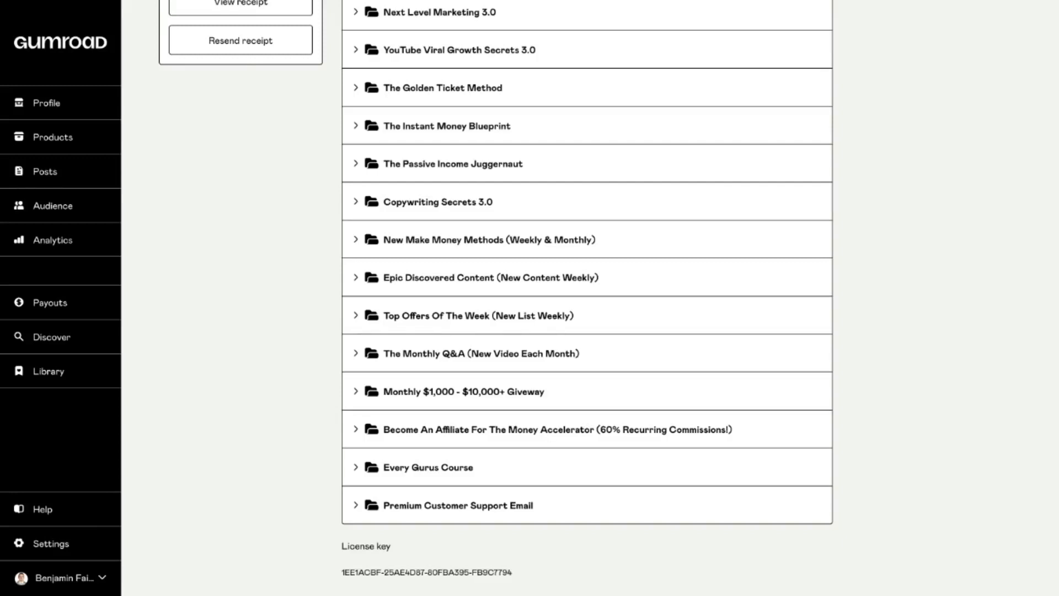
mouse_move(534, 441)
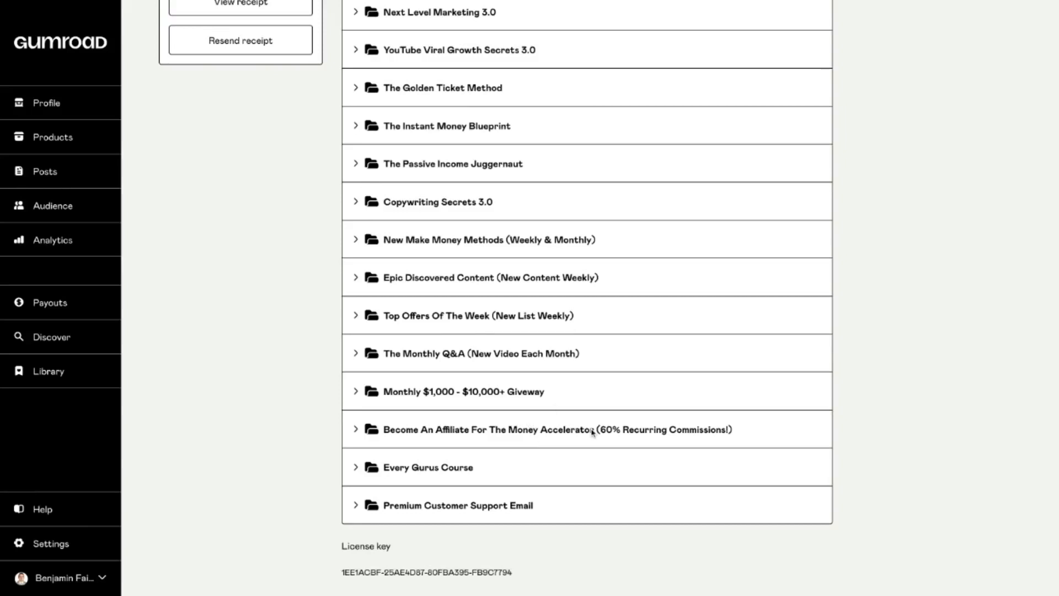
mouse_move(618, 440)
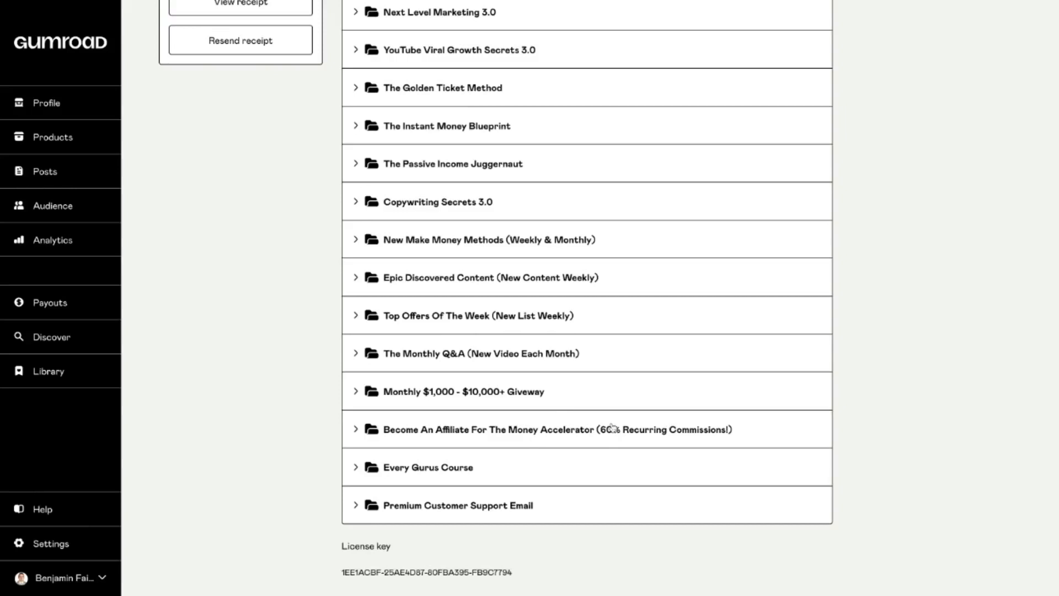
mouse_move(584, 423)
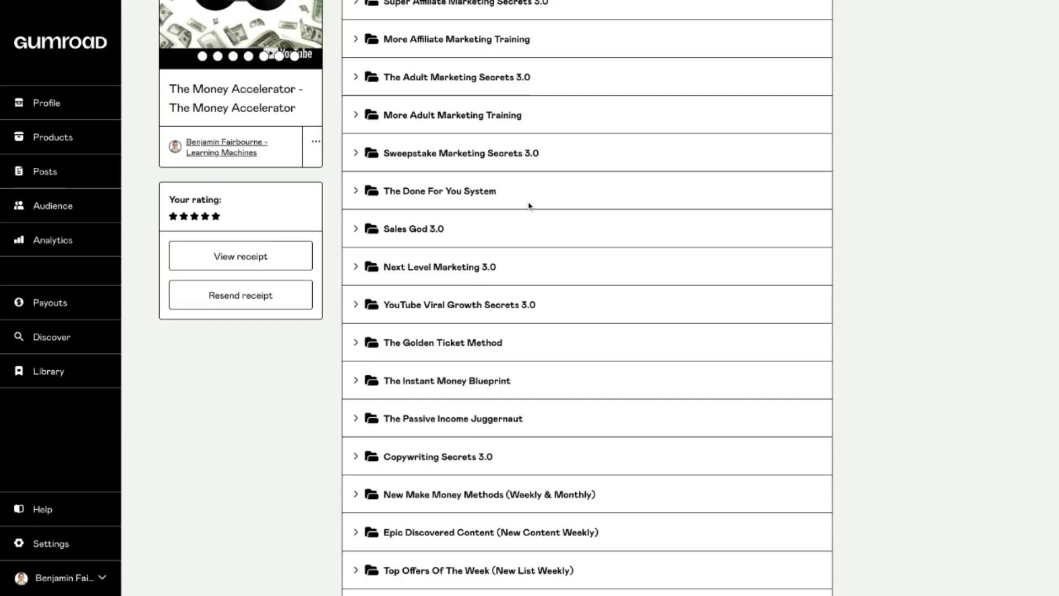
scroll("down", 3)
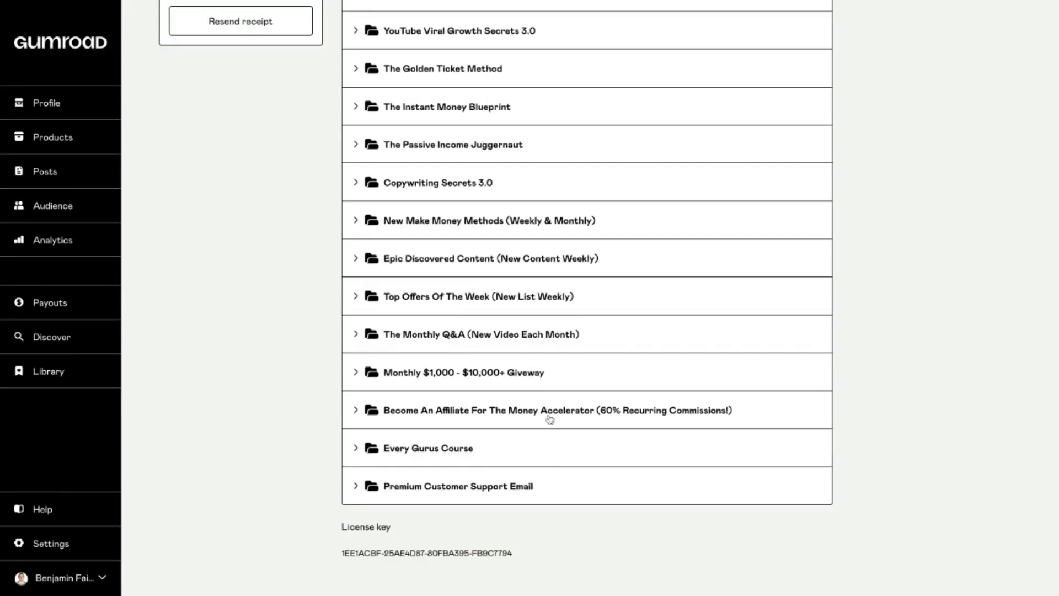
mouse_move(586, 406)
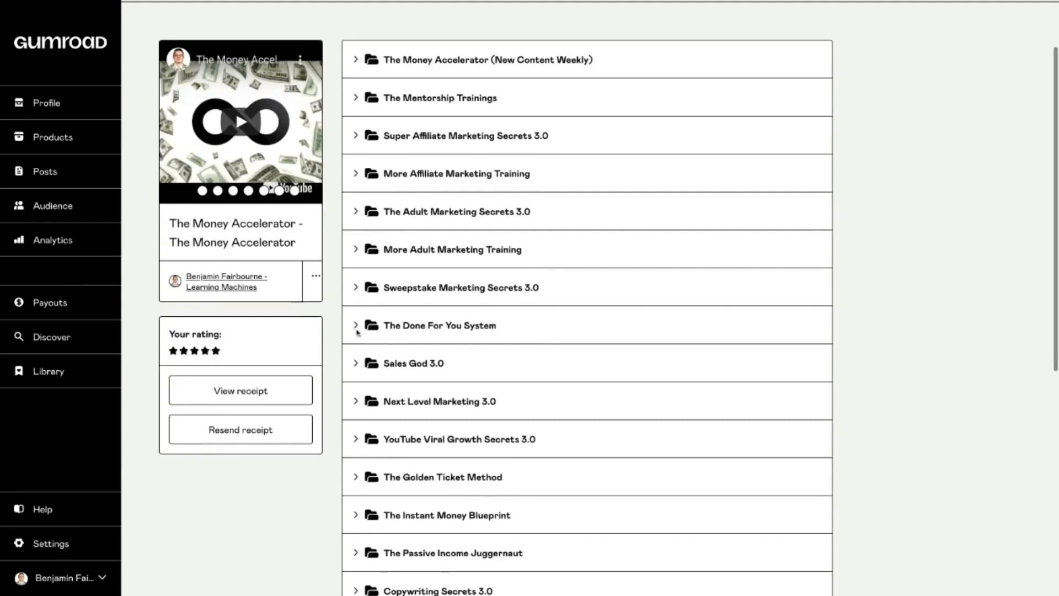
scroll("down", 3)
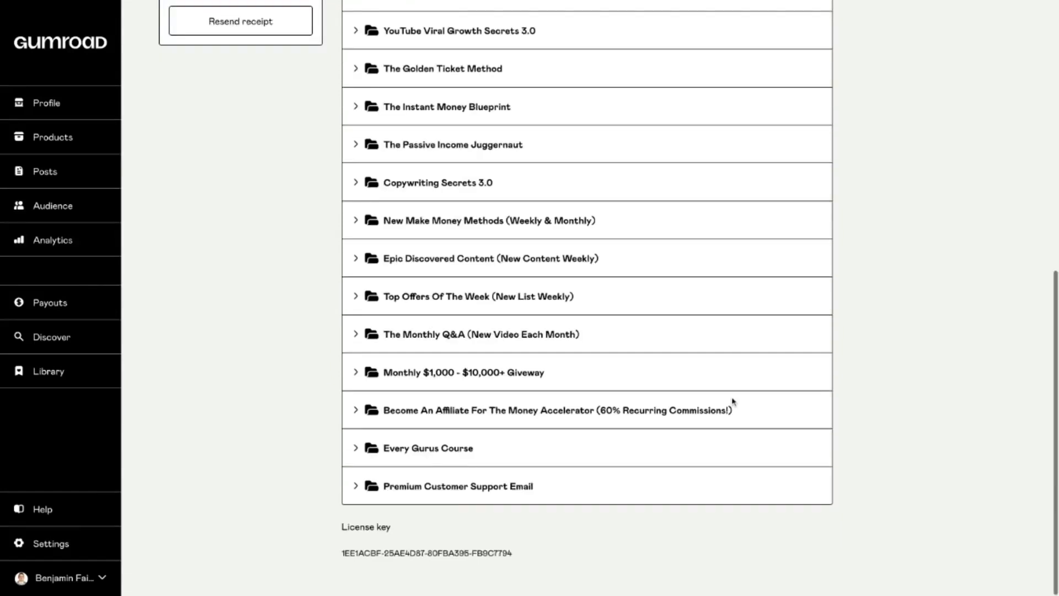
mouse_move(738, 304)
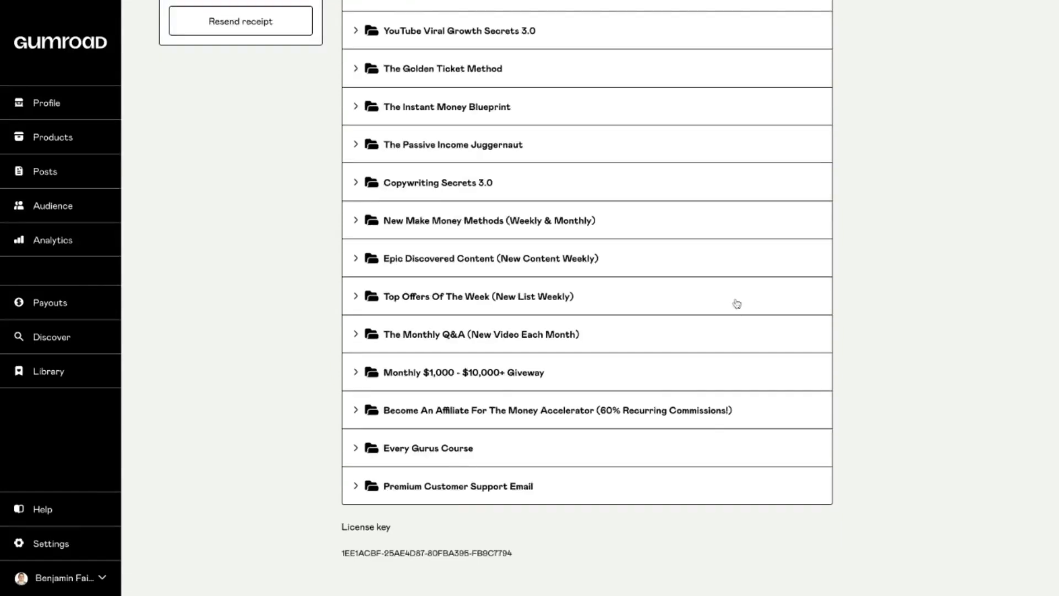
mouse_move(406, 412)
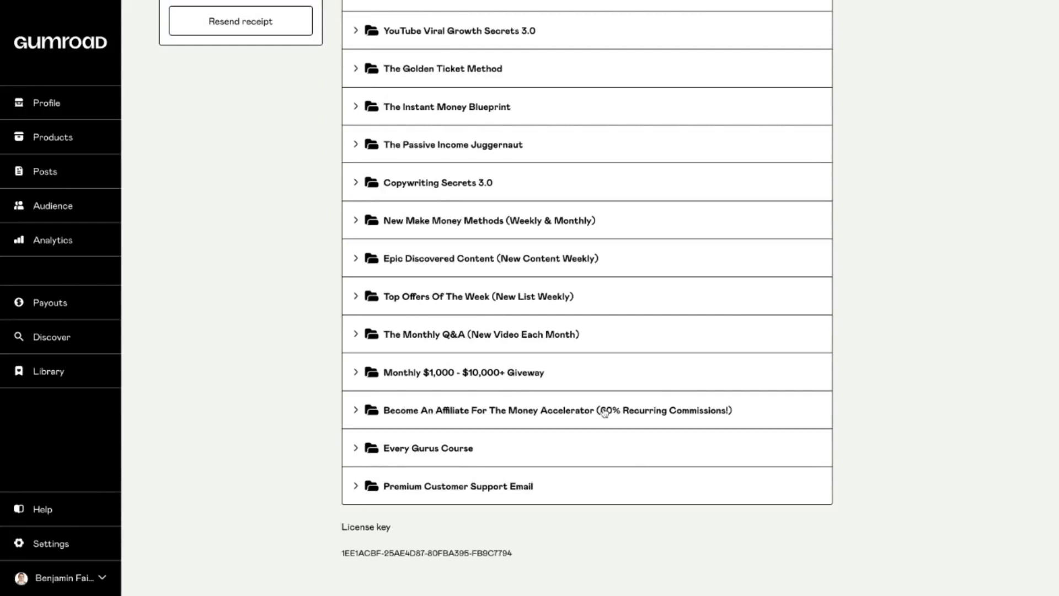
mouse_move(685, 408)
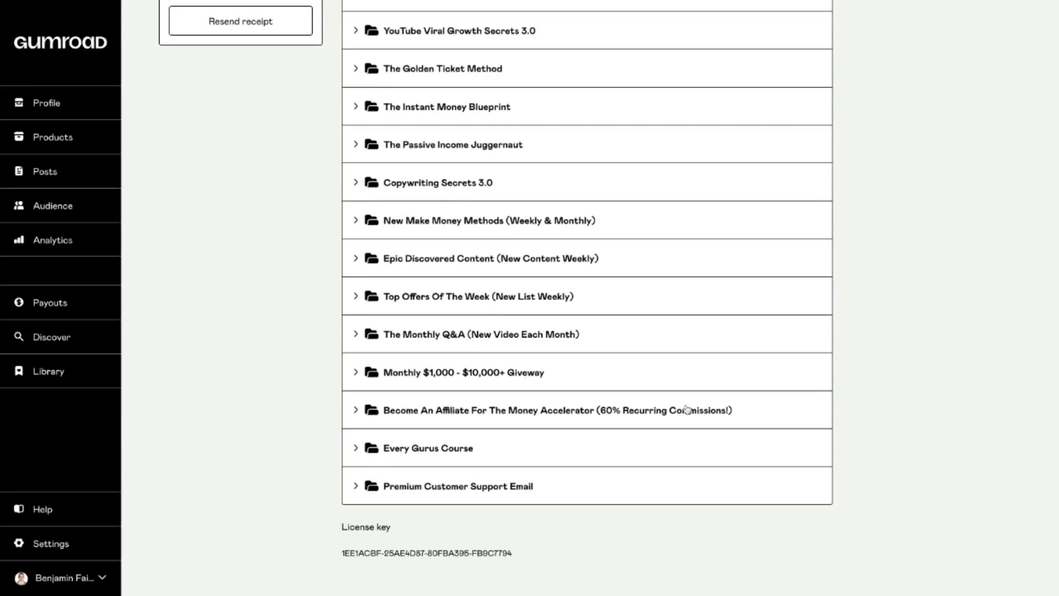
mouse_move(555, 410)
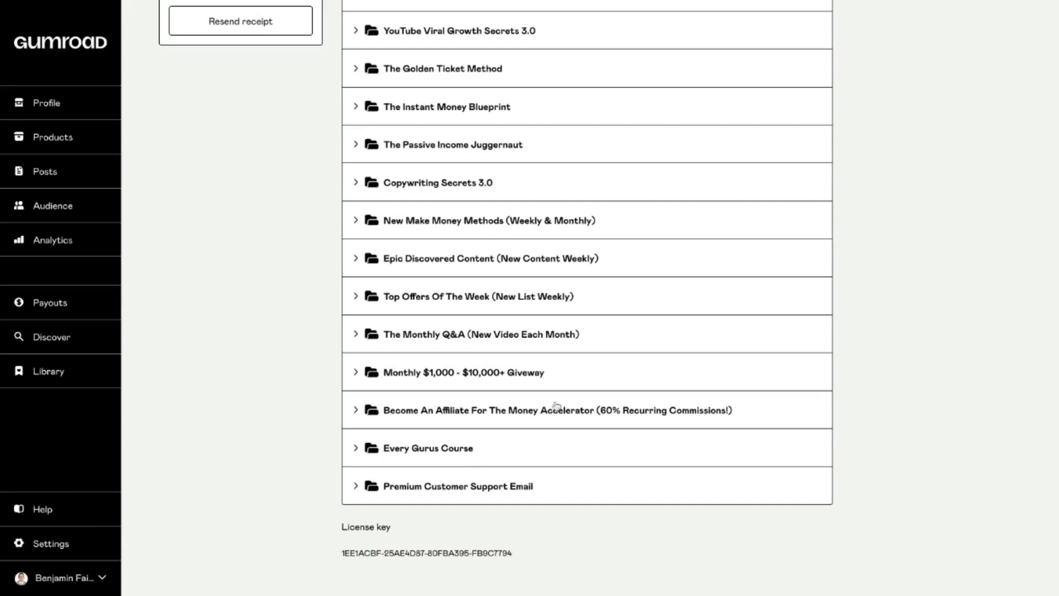
mouse_move(379, 411)
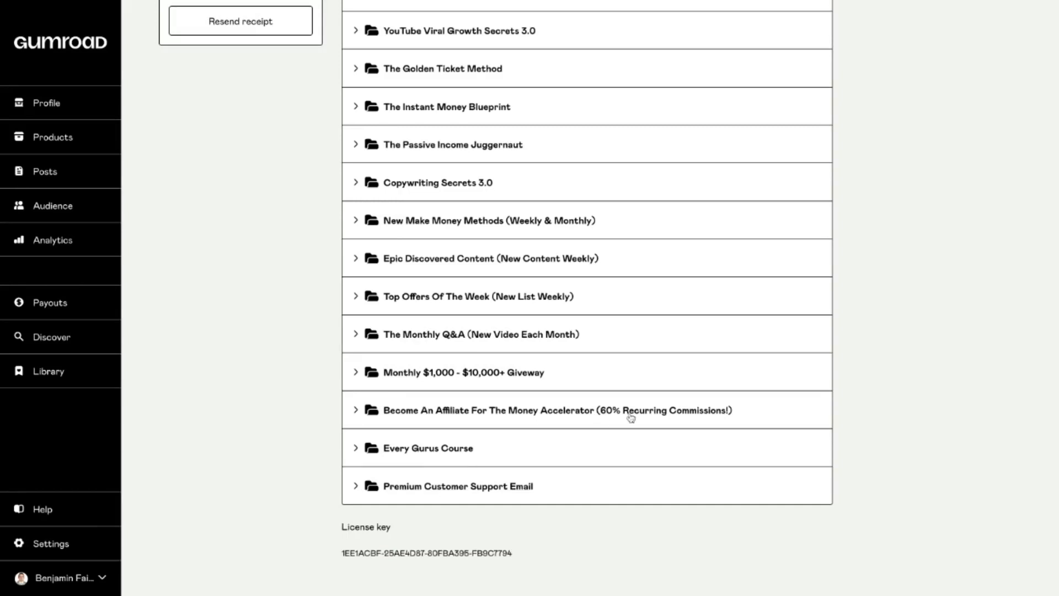
mouse_move(426, 453)
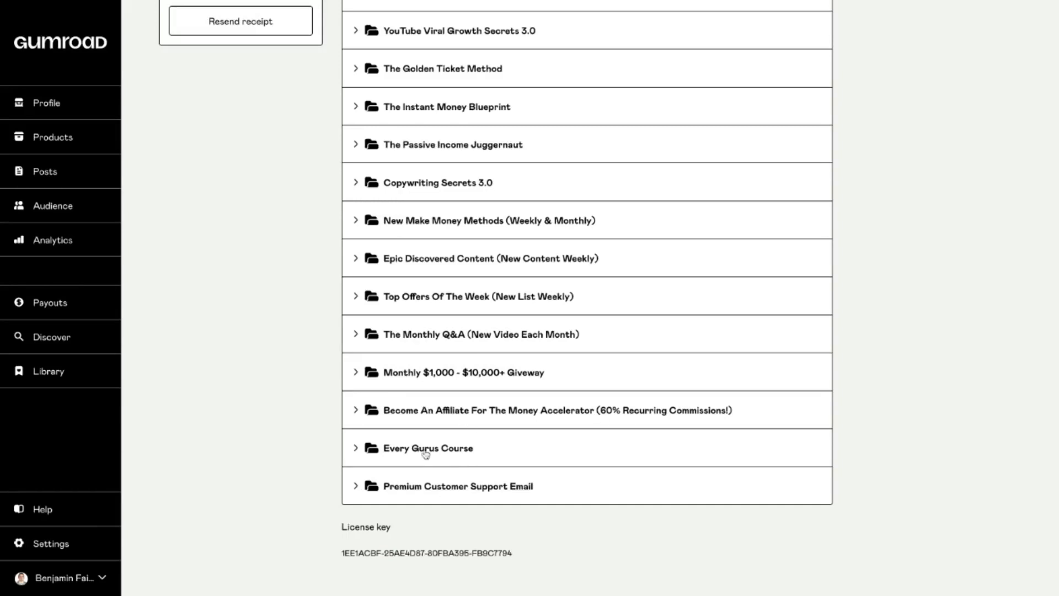
mouse_move(493, 446)
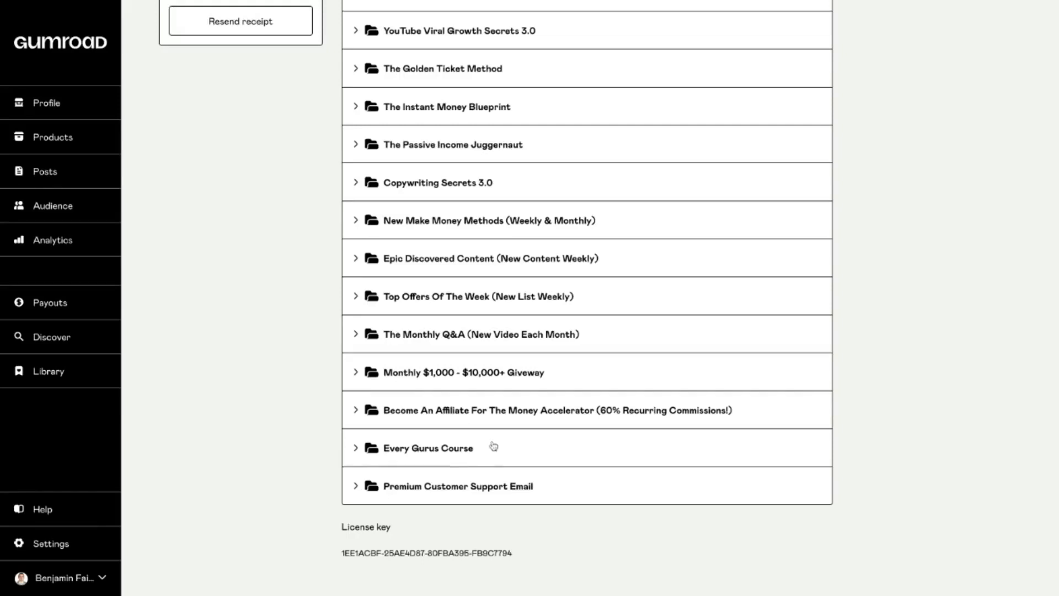
mouse_move(486, 445)
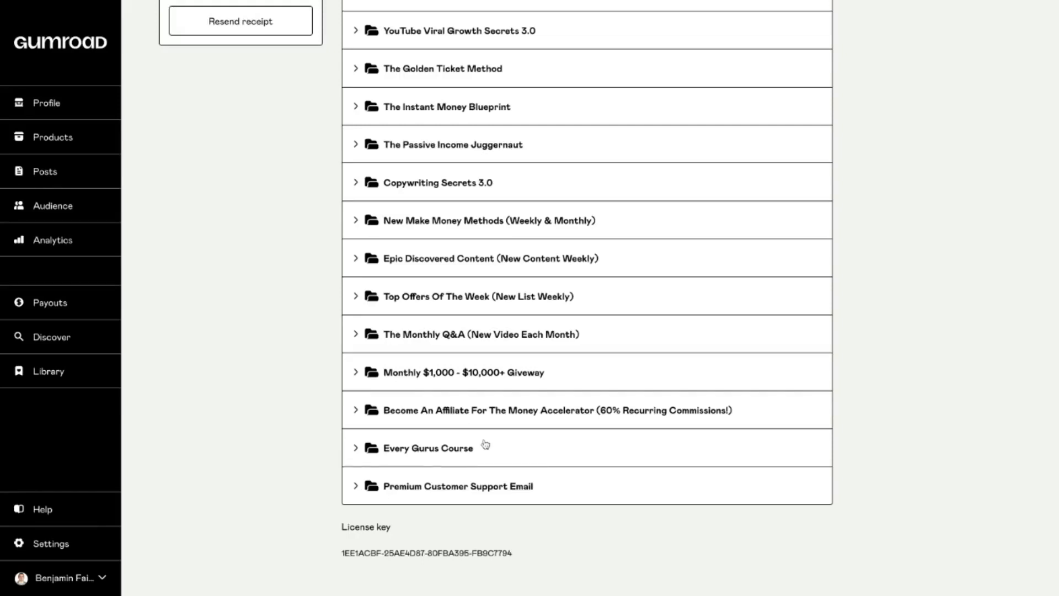
mouse_move(548, 455)
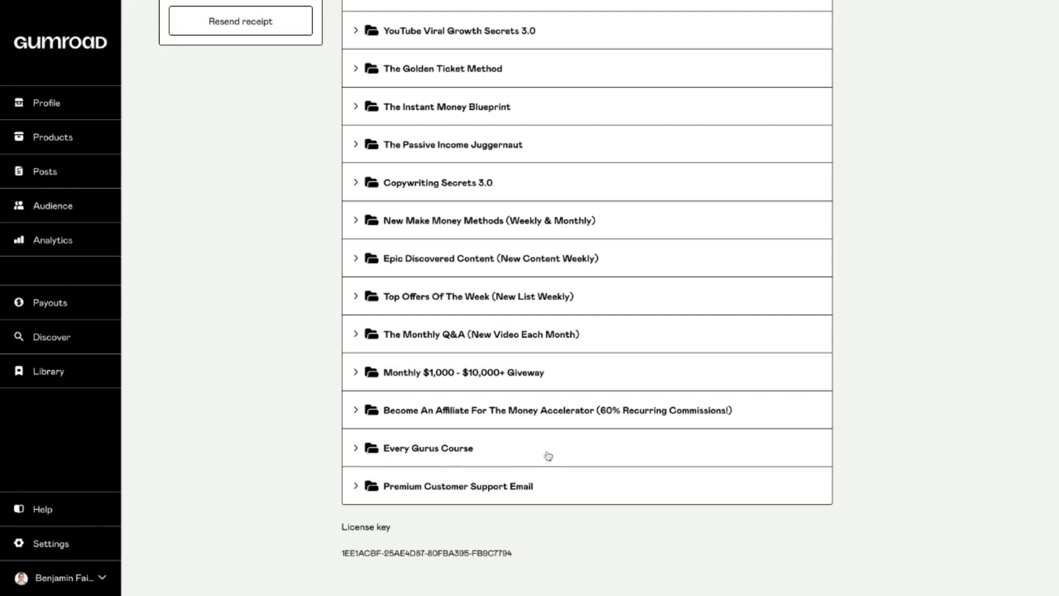
mouse_move(454, 434)
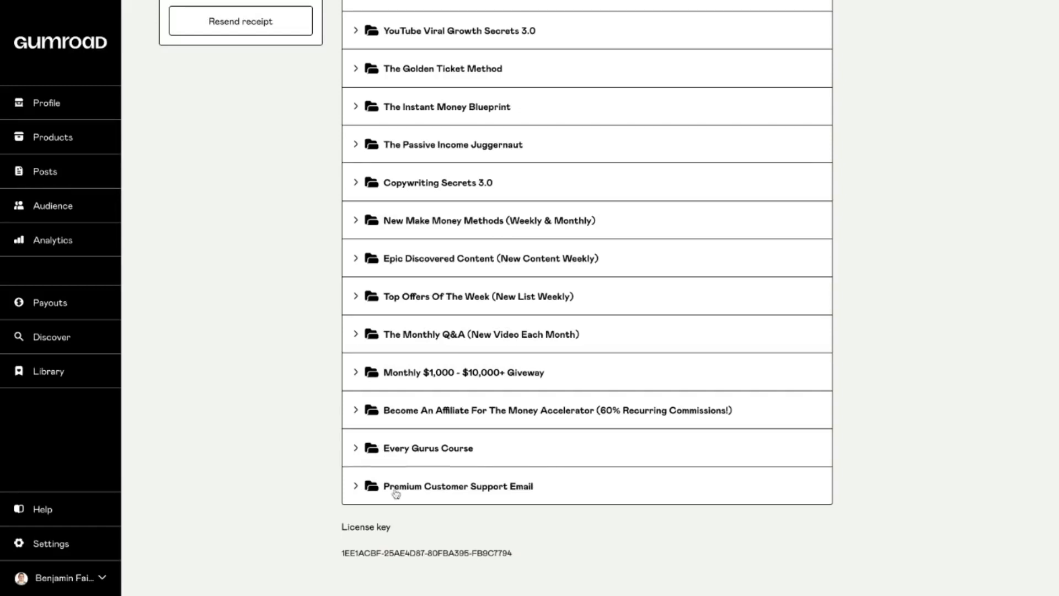
mouse_move(572, 349)
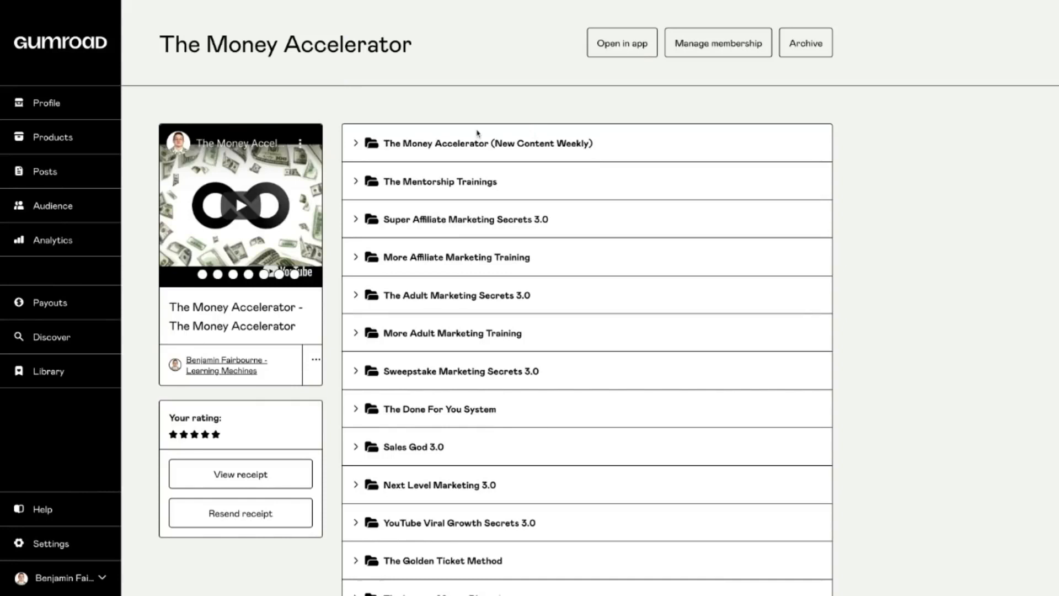
scroll("down", 3)
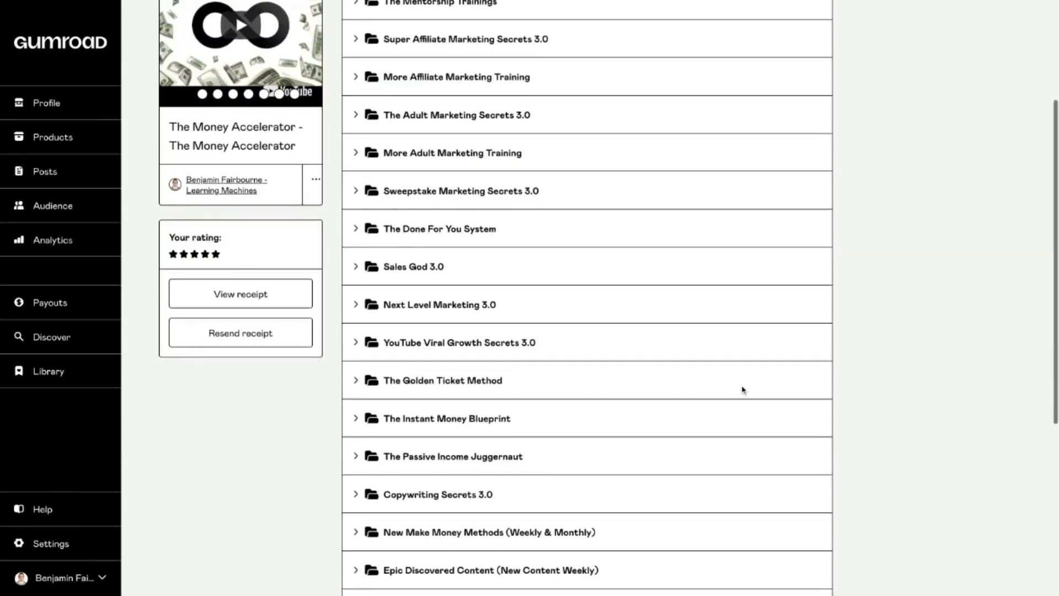
mouse_move(552, 409)
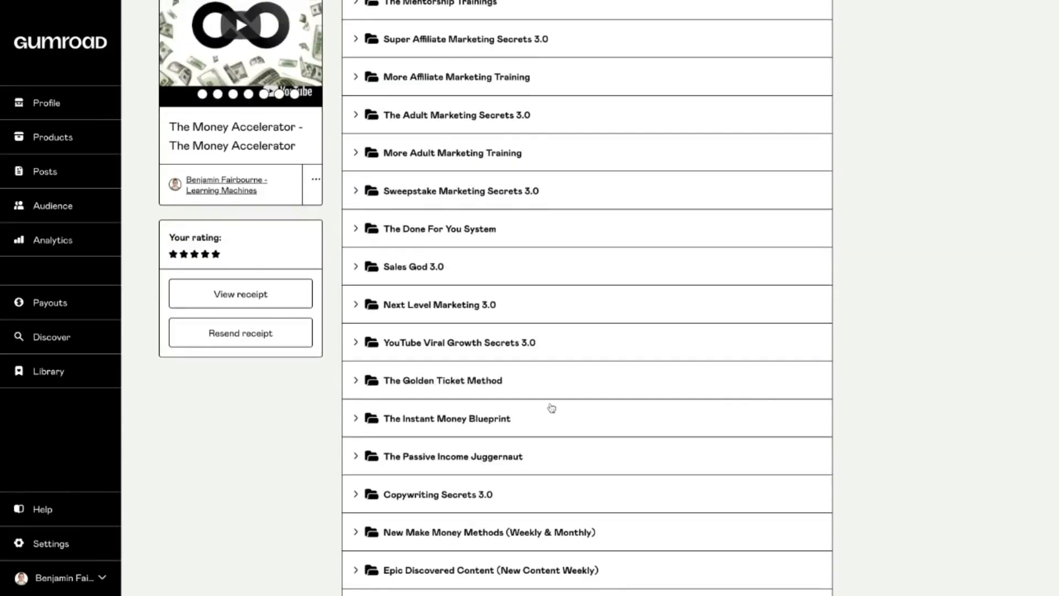
mouse_move(684, 462)
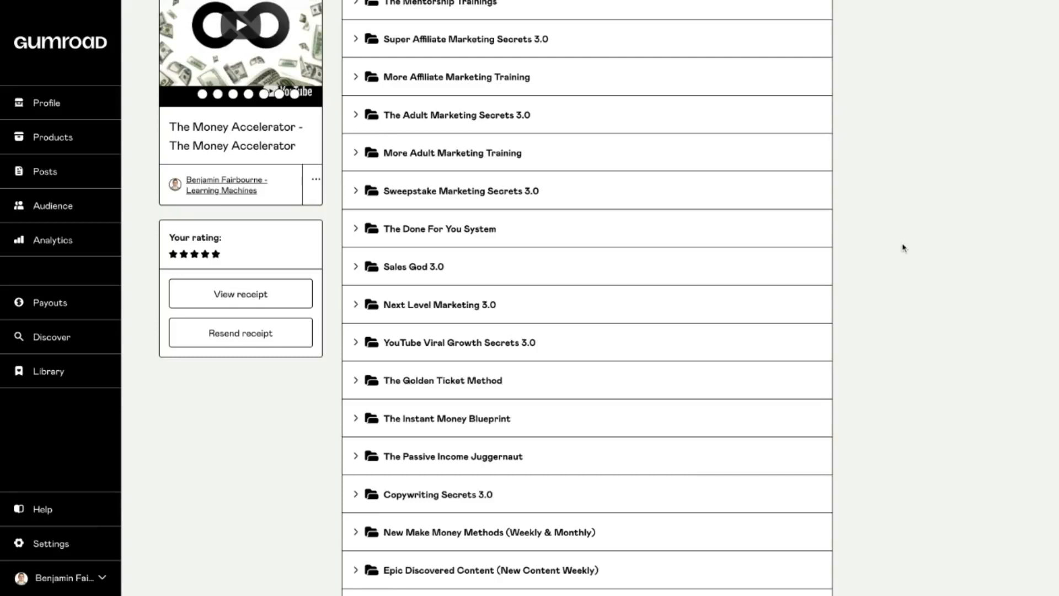
mouse_move(848, 299)
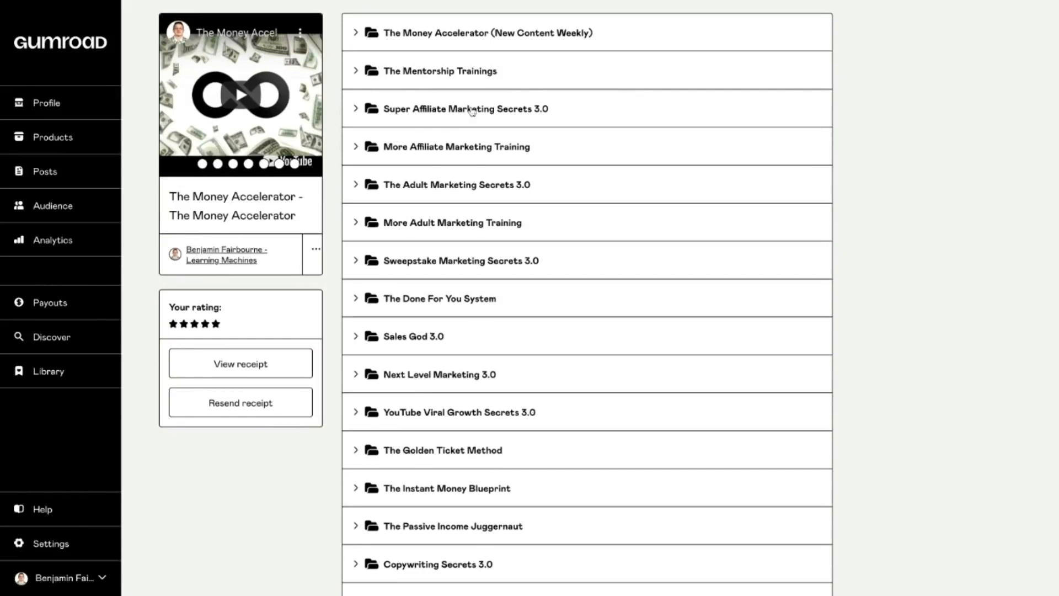
mouse_move(500, 112)
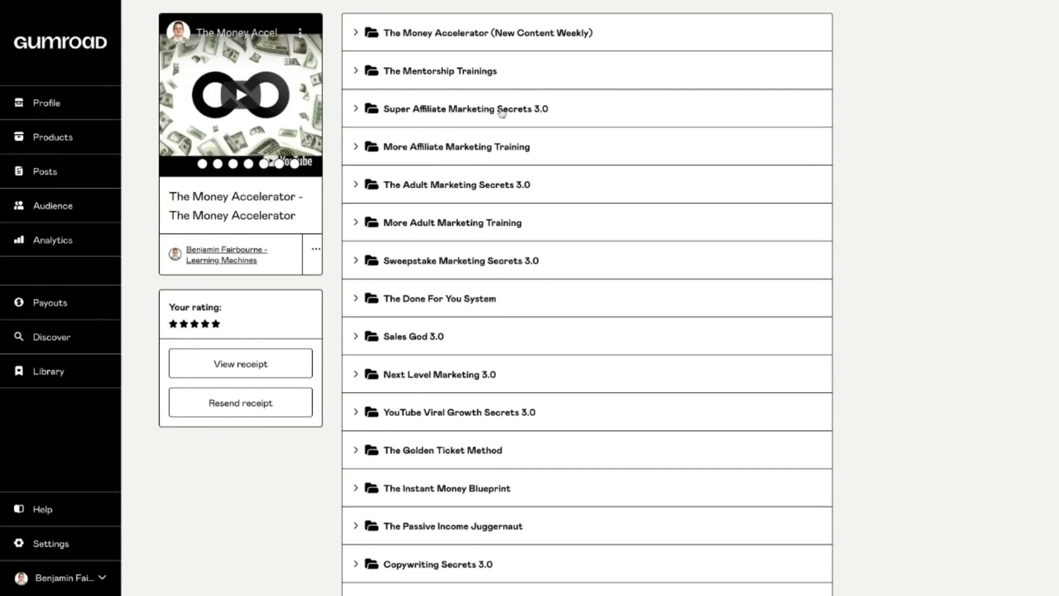
mouse_move(444, 108)
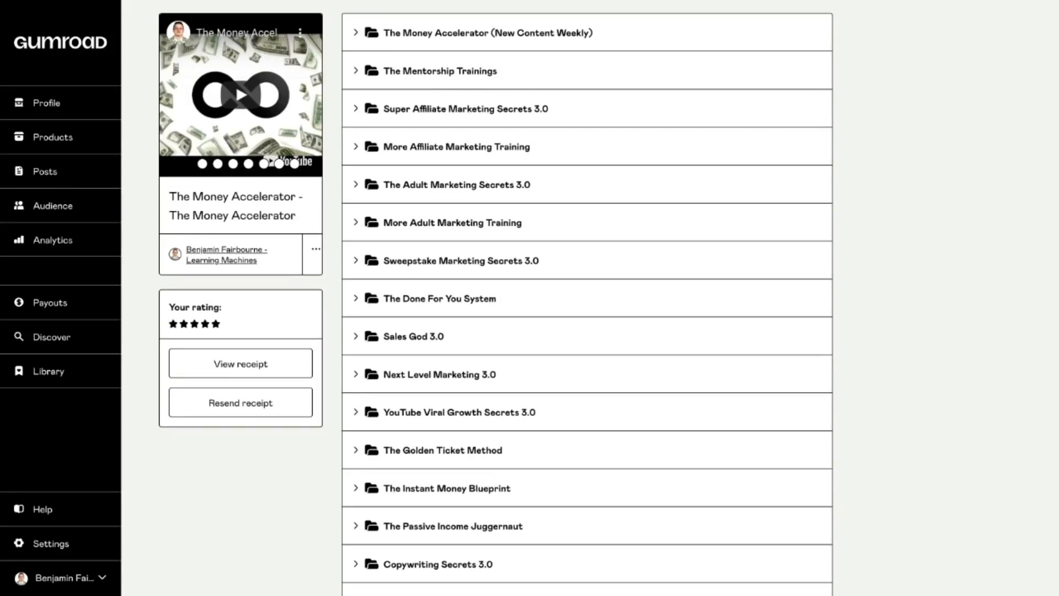
scroll("down", 3)
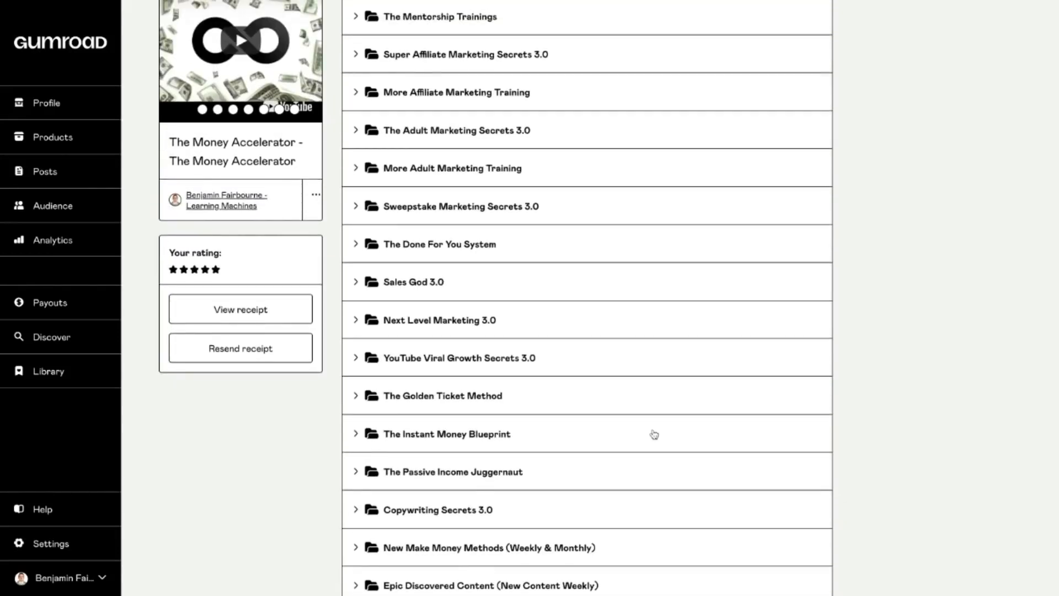
scroll("down", 3)
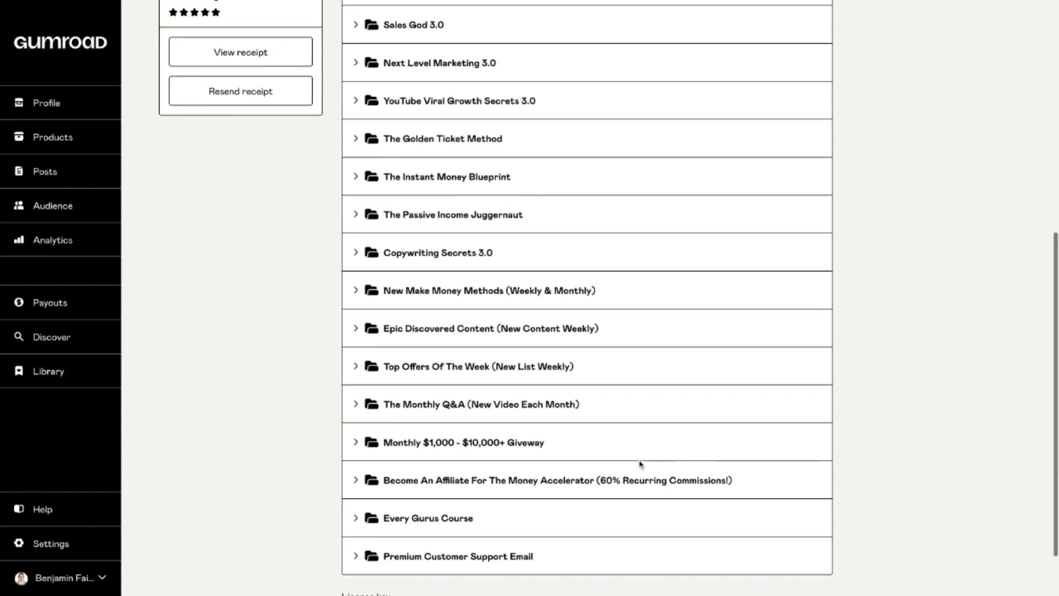